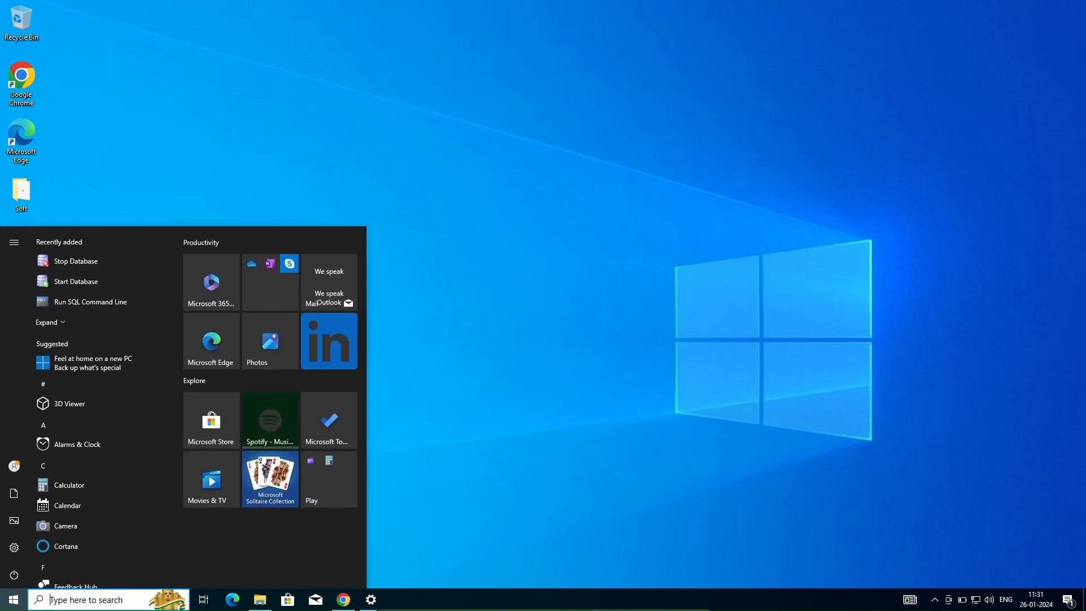
Search the Start menu for 'sqplus', then dismiss it without launching anything
{"action": "type", "text": "sq"}
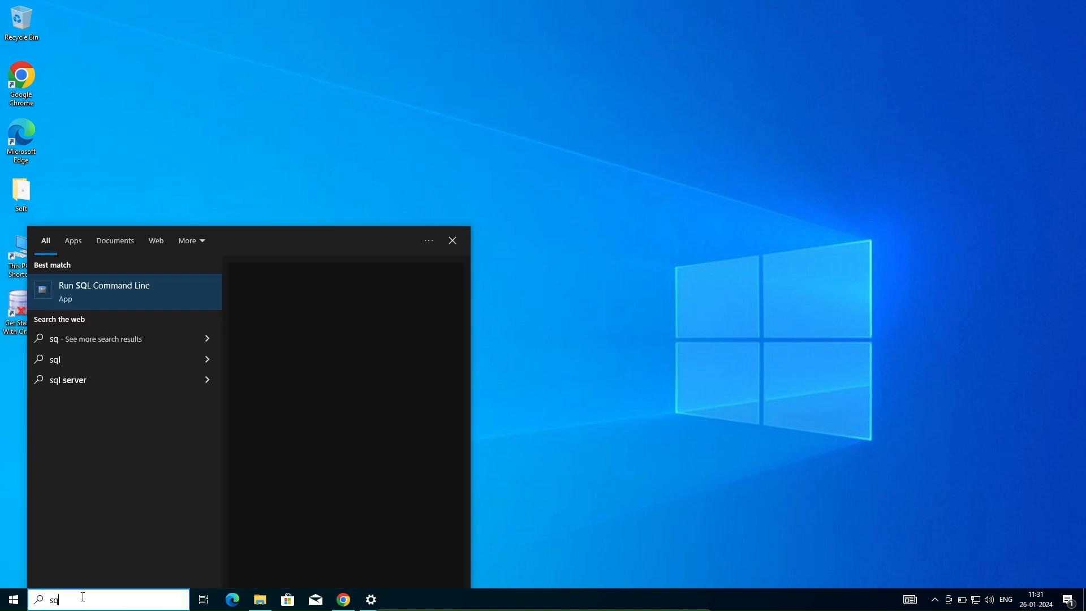
{"action": "type", "text": "plus"}
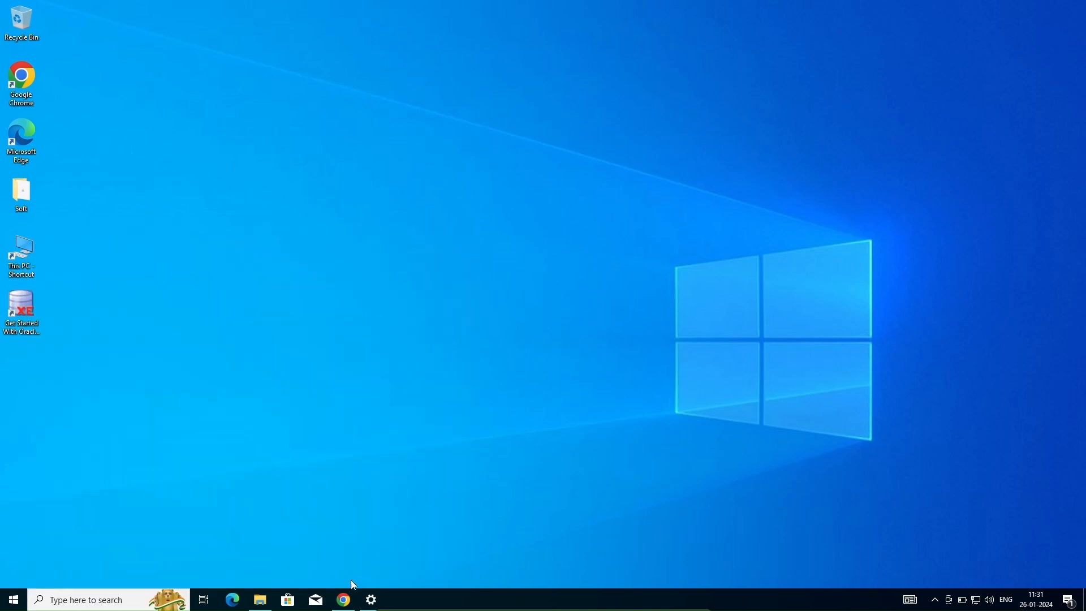
Open Oracle's 'Using SQL*Plus with Oracle Database Exadata Express' result from the Google search
{"action": "left_click", "coordinate": [342, 599]}
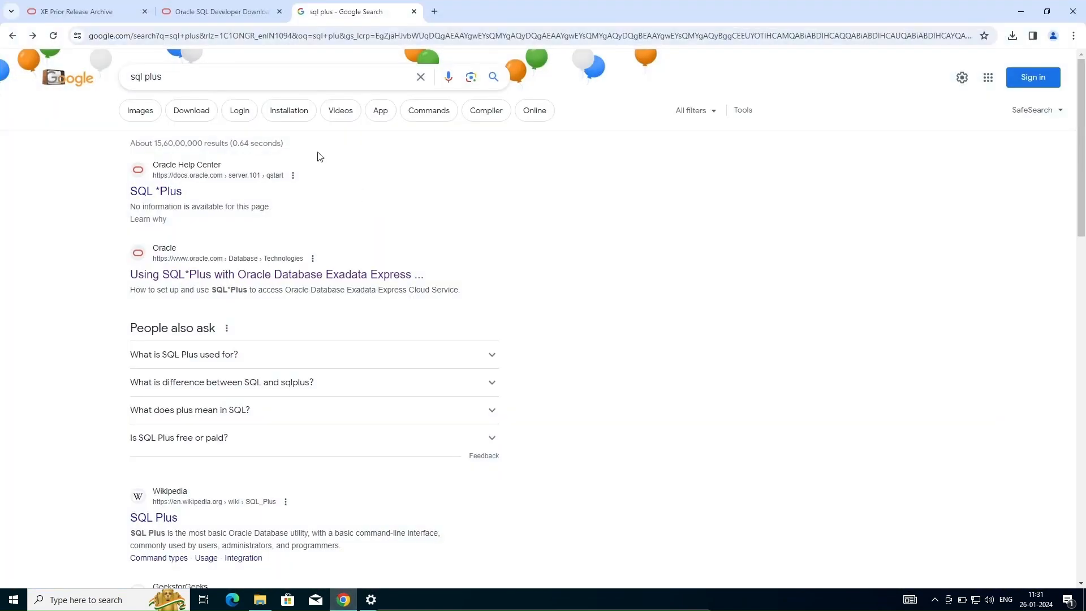
{"action": "mouse_move", "coordinate": [235, 244]}
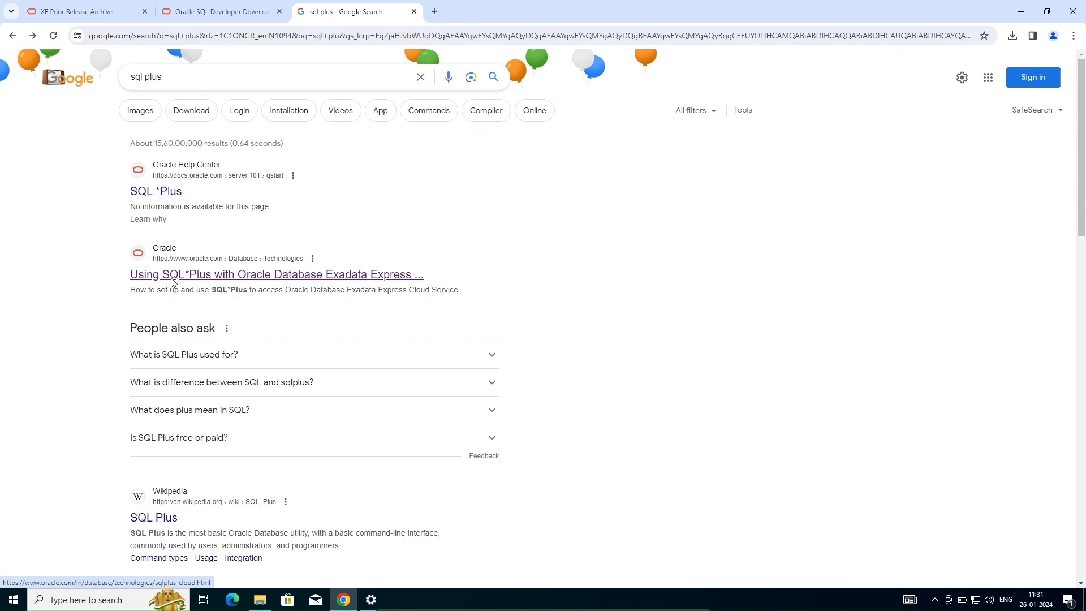
{"action": "left_click", "coordinate": [276, 274]}
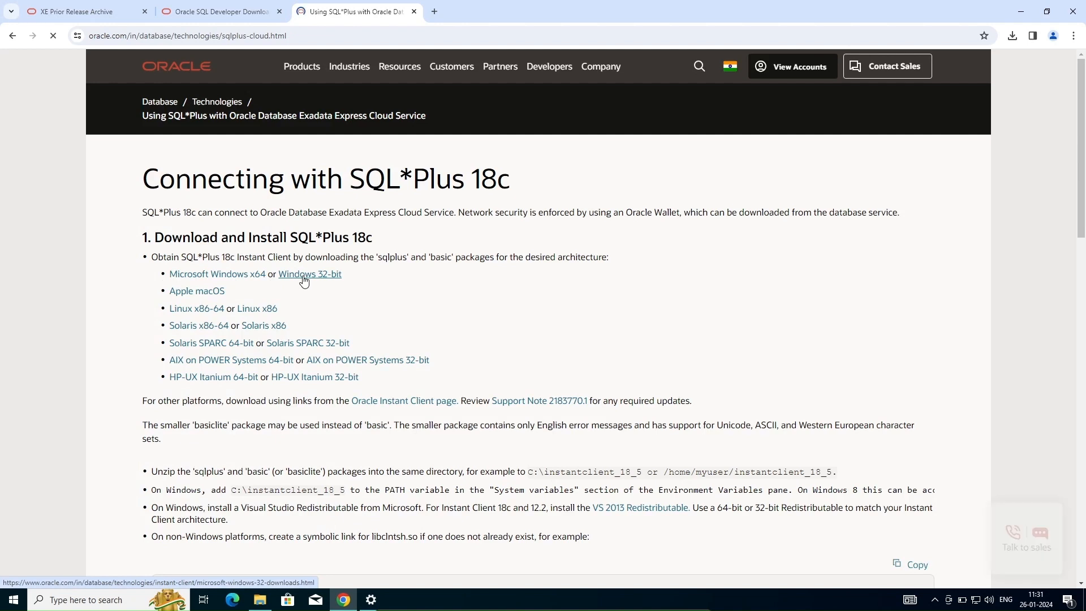
Go to the Windows 32-bit Instant Client downloads and expand the Version 11.2.0.4.0 packages
{"action": "left_click", "coordinate": [309, 274]}
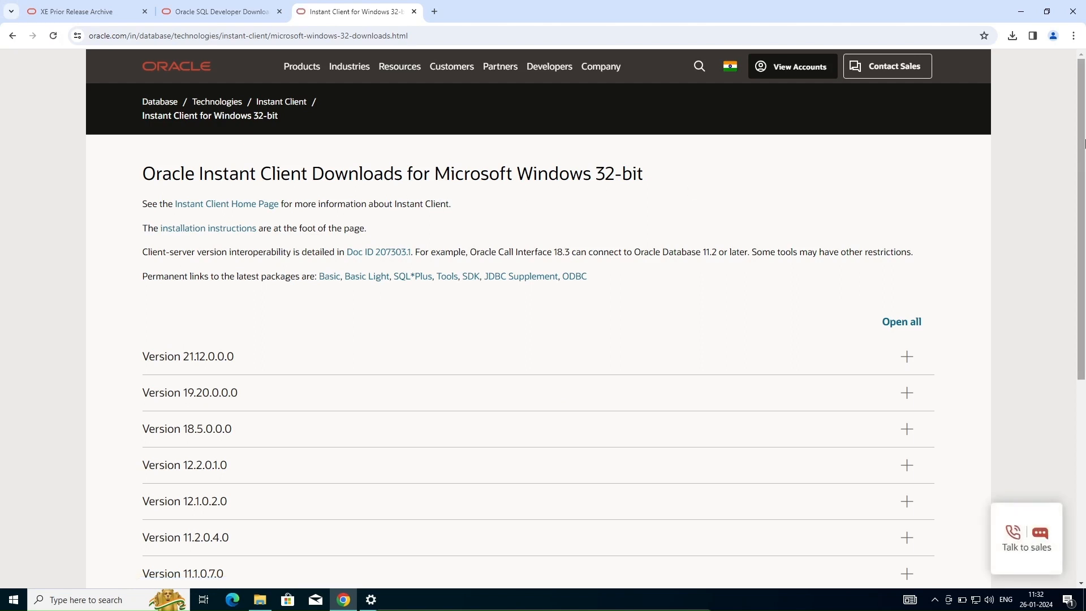
{"action": "scroll", "scroll_direction": "down", "scroll_amount": 3}
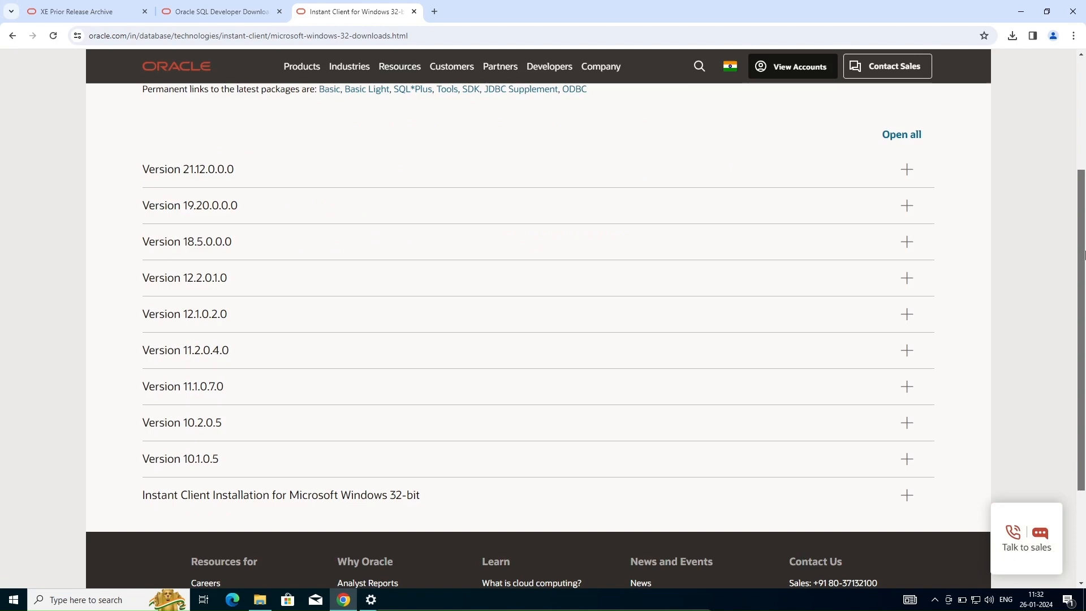
{"action": "left_click", "coordinate": [1026, 537]}
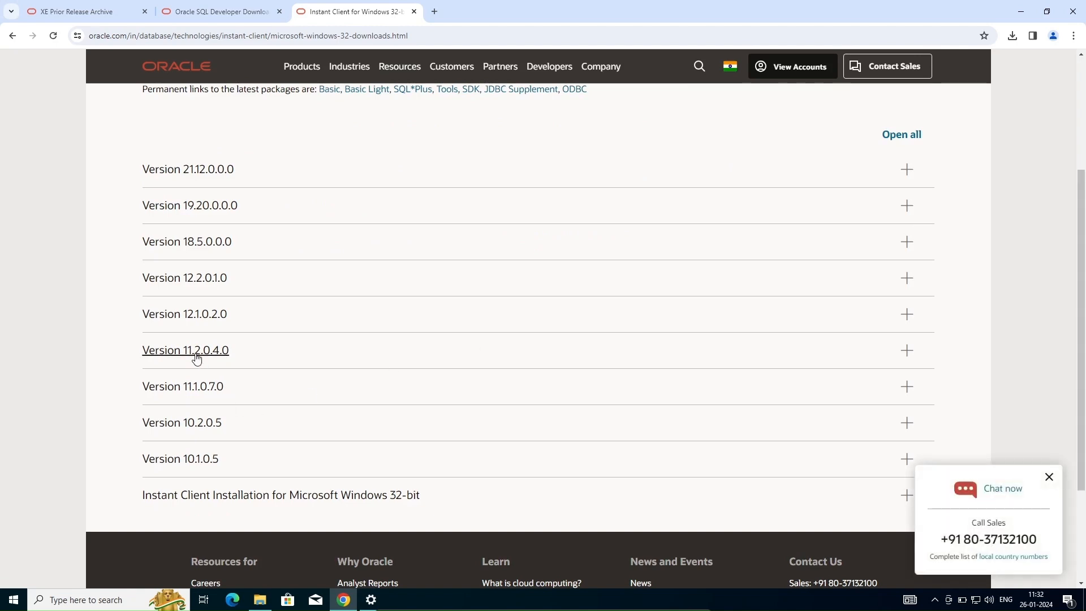
{"action": "left_click", "coordinate": [188, 350]}
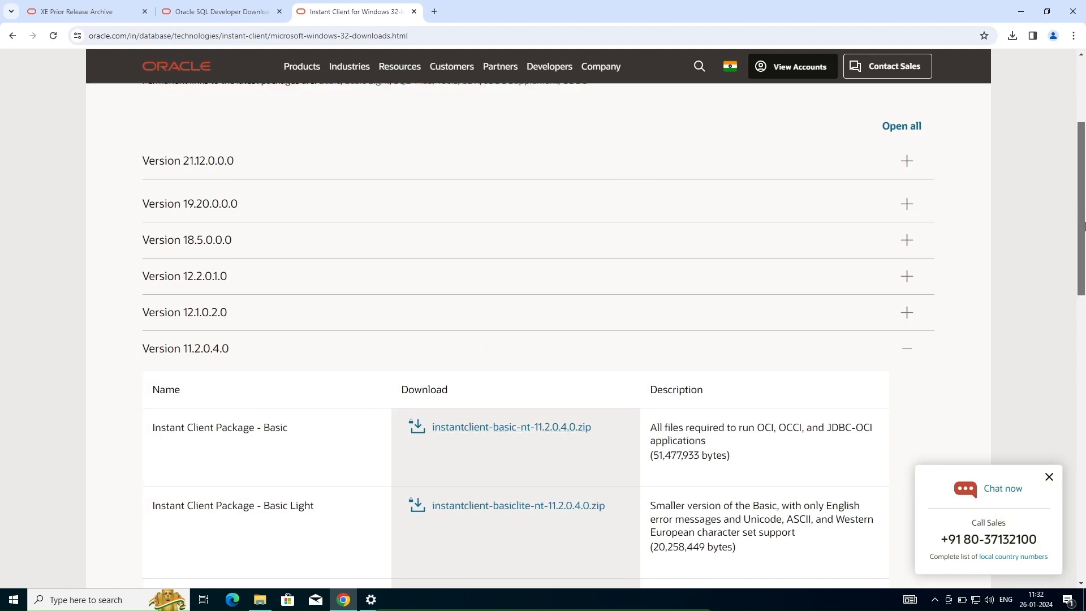
{"action": "scroll", "scroll_direction": "down", "scroll_amount": 3}
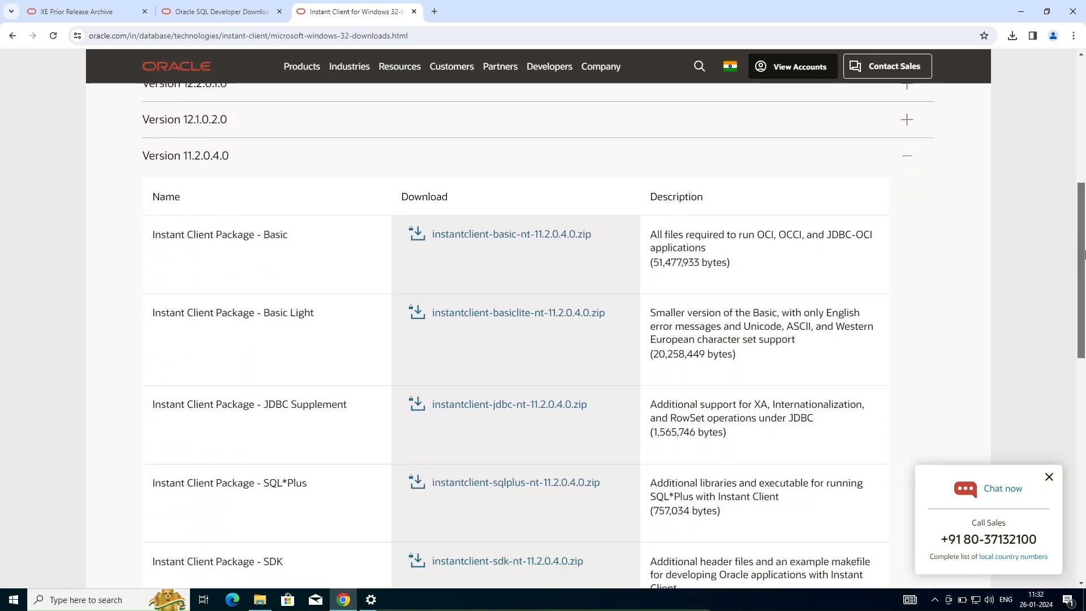
{"action": "scroll", "scroll_direction": "down", "scroll_amount": 3}
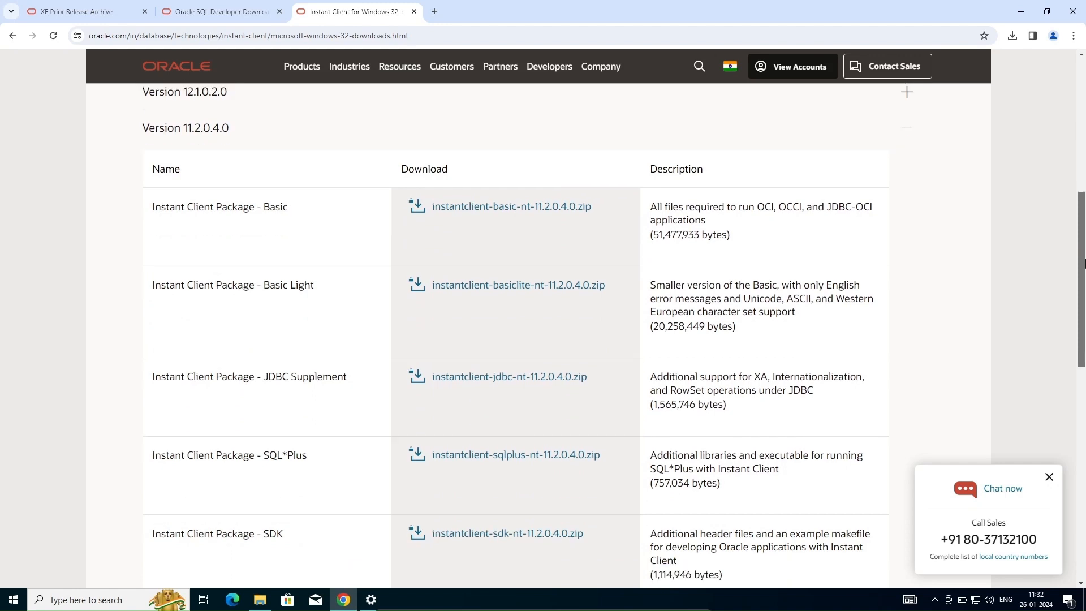
Accept the license and download instantclient-sqlplus-nt-11.2.0.4.0.zip
{"action": "left_click", "coordinate": [516, 455]}
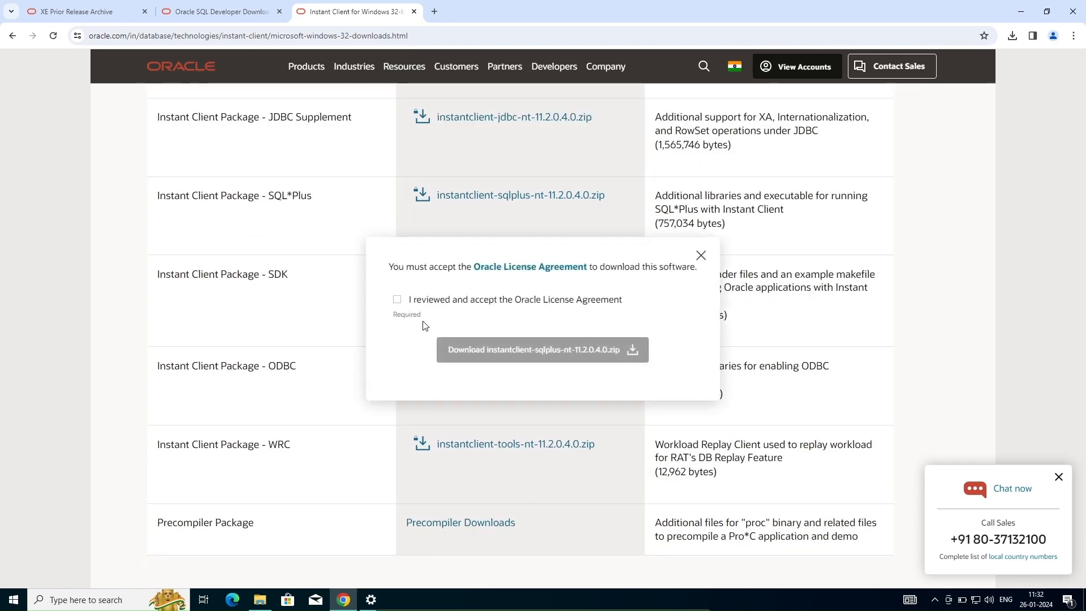
{"action": "left_click", "coordinate": [398, 299]}
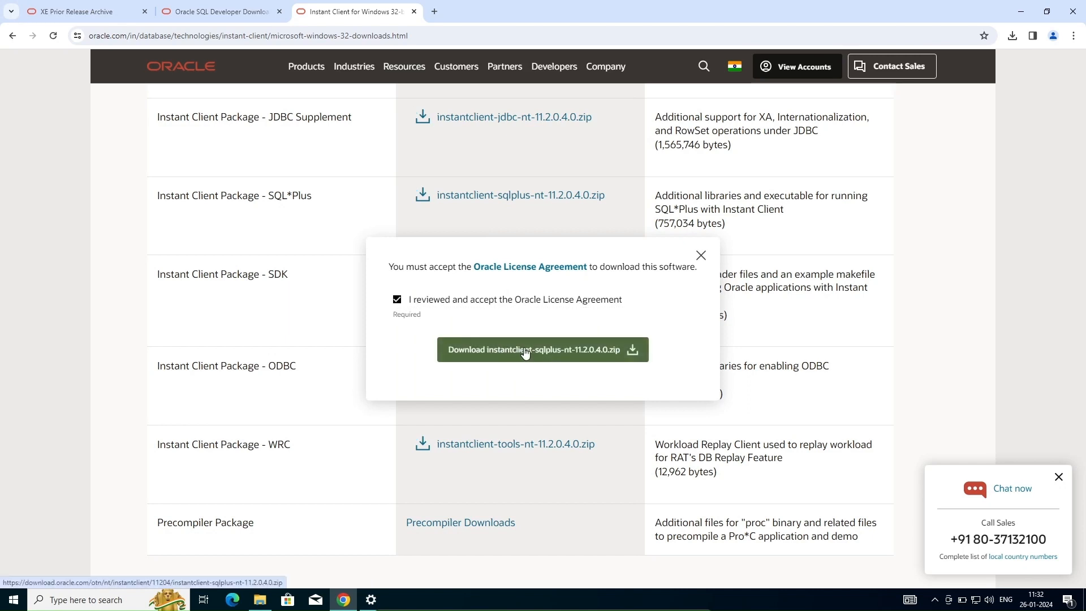
{"action": "left_click", "coordinate": [543, 349]}
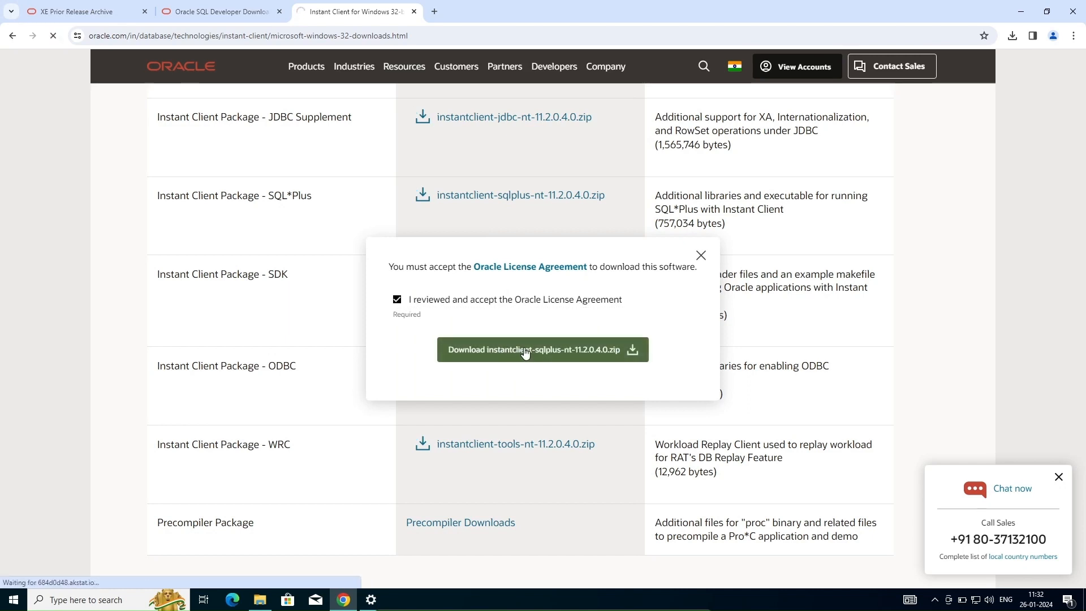
{"action": "left_click", "coordinate": [543, 349]}
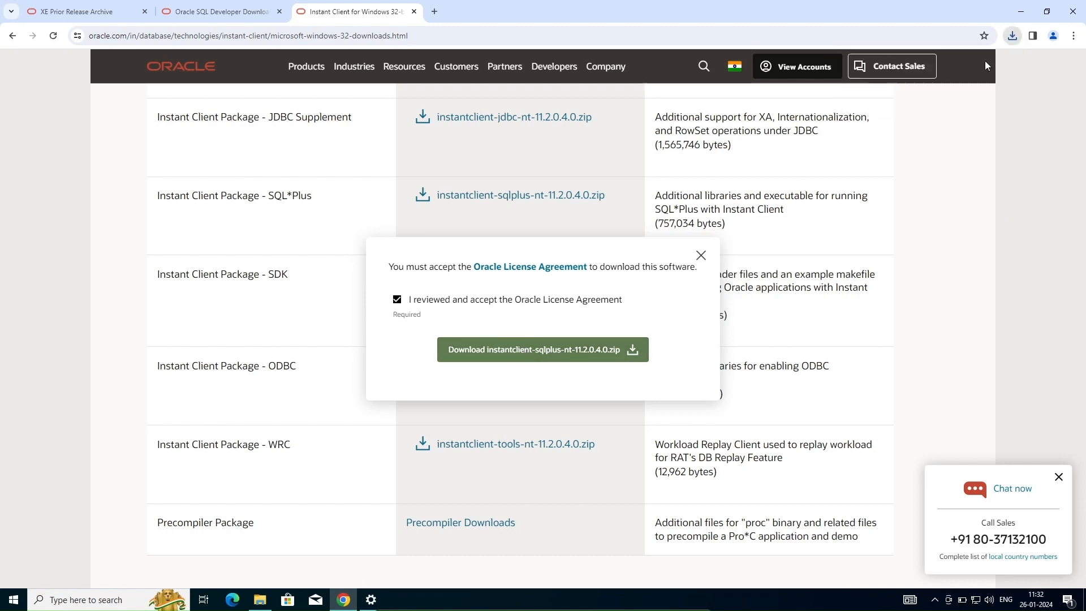
Extract the downloaded instantclient-sqlplus-nt-11.2.0.4.0 zip into the Downloads folder with Extract All
{"action": "left_click", "coordinate": [543, 349]}
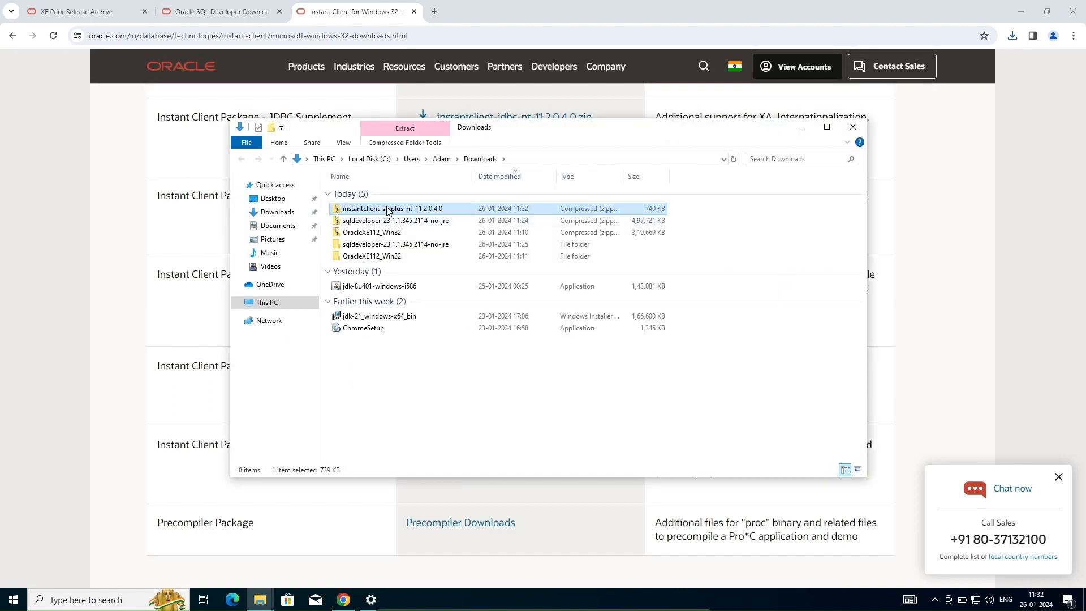
{"action": "right_click", "coordinate": [391, 209]}
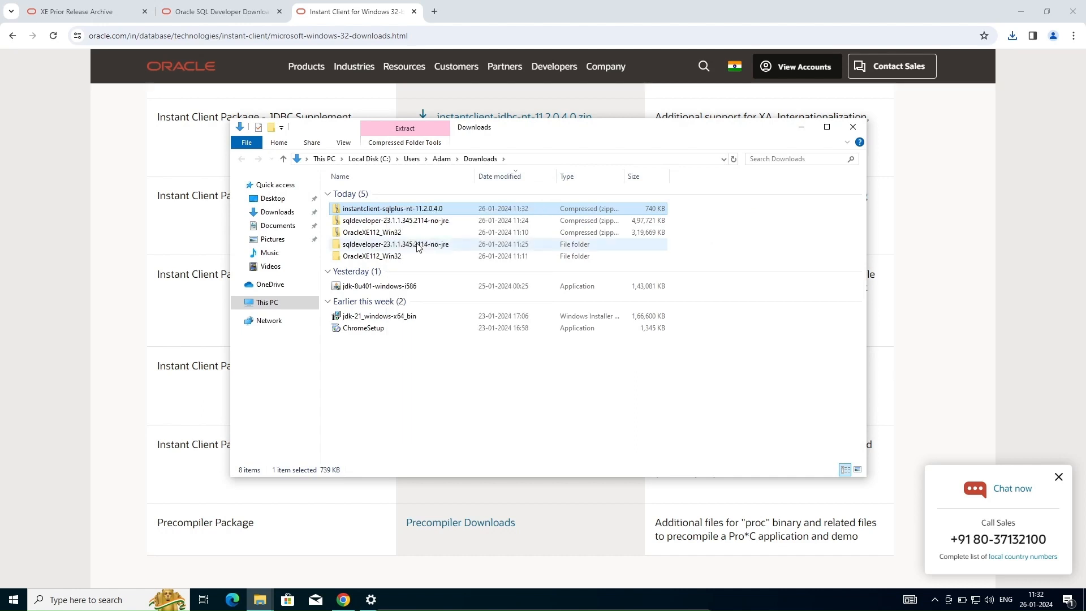
{"action": "left_click", "coordinate": [404, 129]}
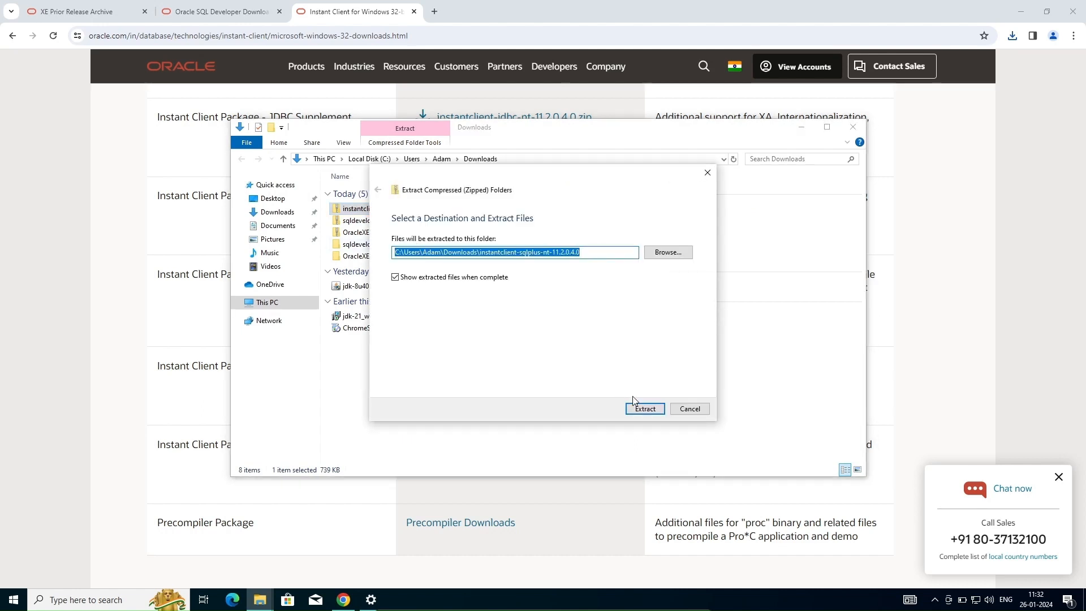
{"action": "left_click", "coordinate": [644, 408]}
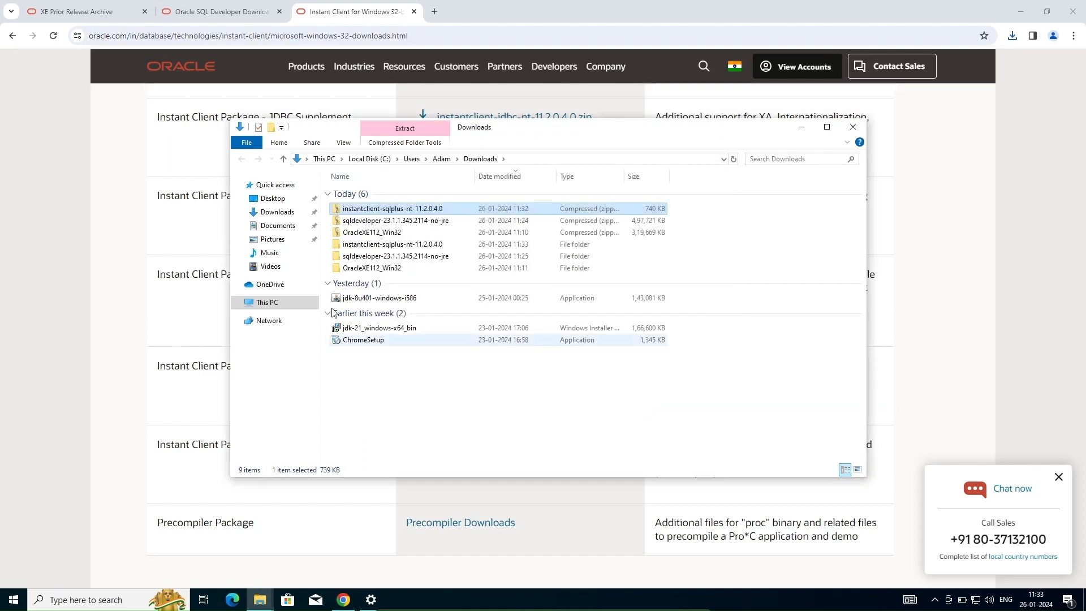
Open instantclient-sqlplus-nt-11.2.0.4.0, then instantclient_11_2, and launch sqlplus.exe
{"action": "left_click", "coordinate": [393, 244]}
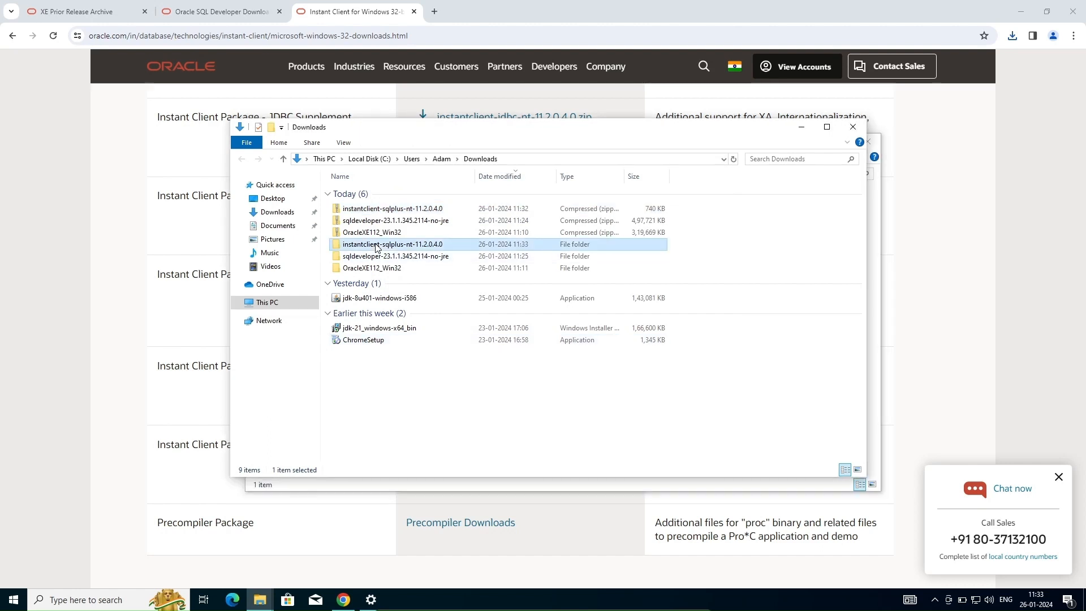
{"action": "double_click", "coordinate": [393, 244]}
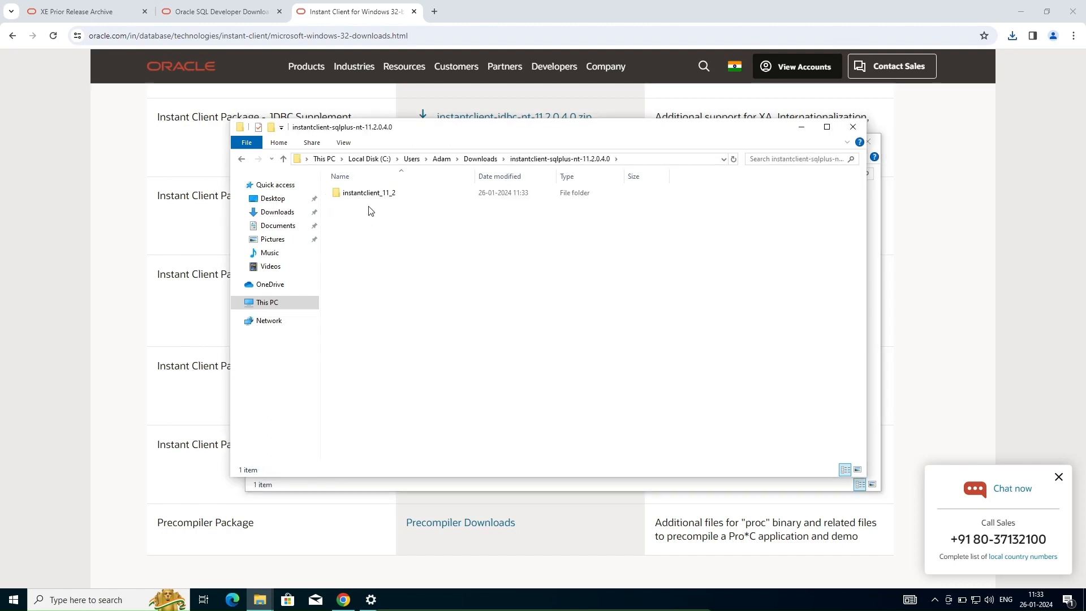
{"action": "double_click", "coordinate": [369, 192]}
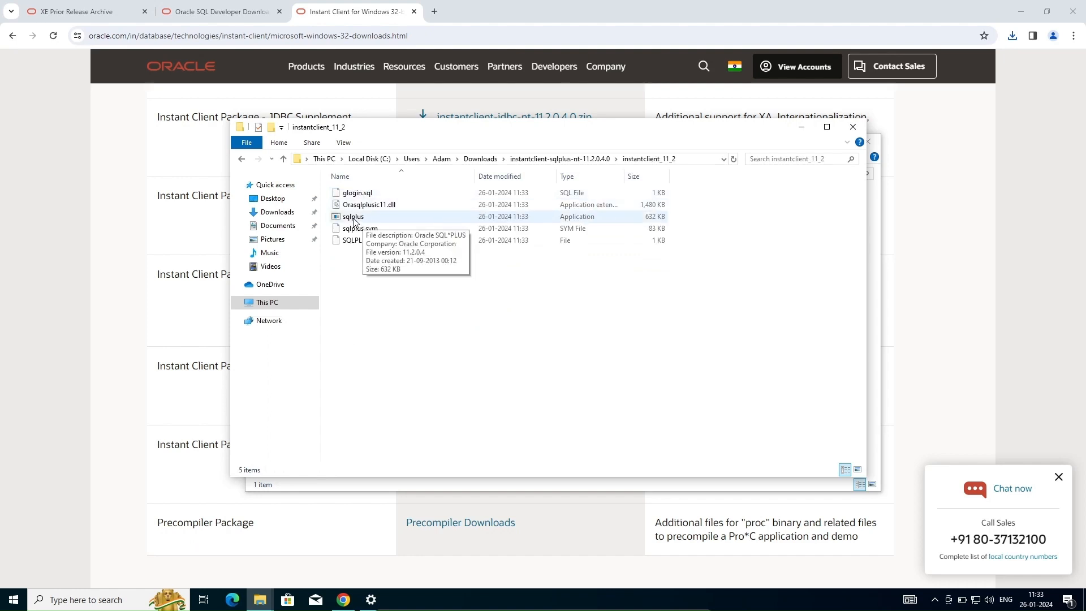
{"action": "left_click", "coordinate": [353, 216]}
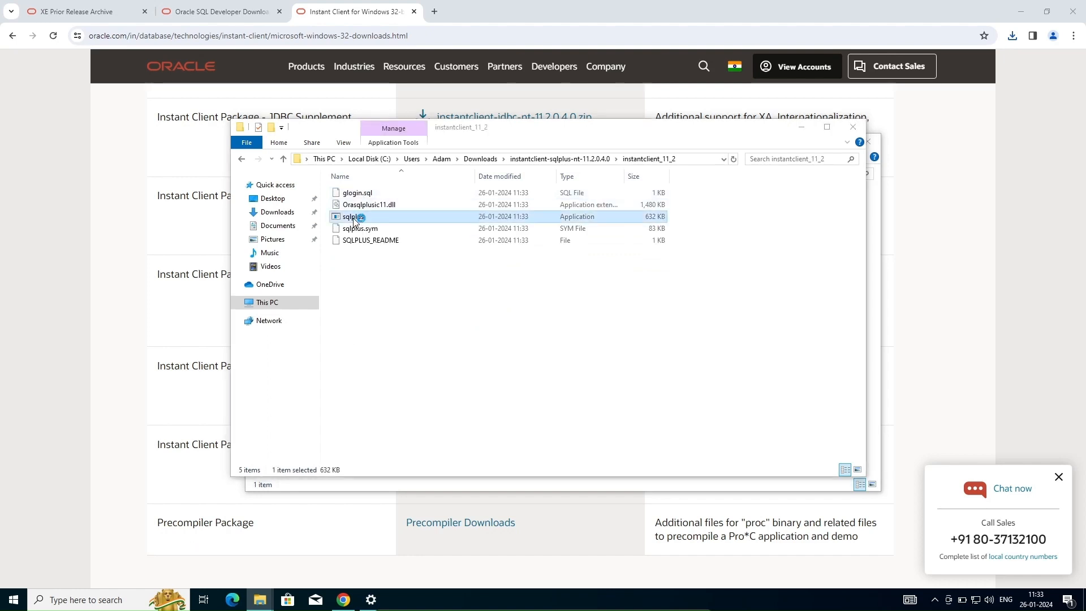
{"action": "double_click", "coordinate": [354, 216]}
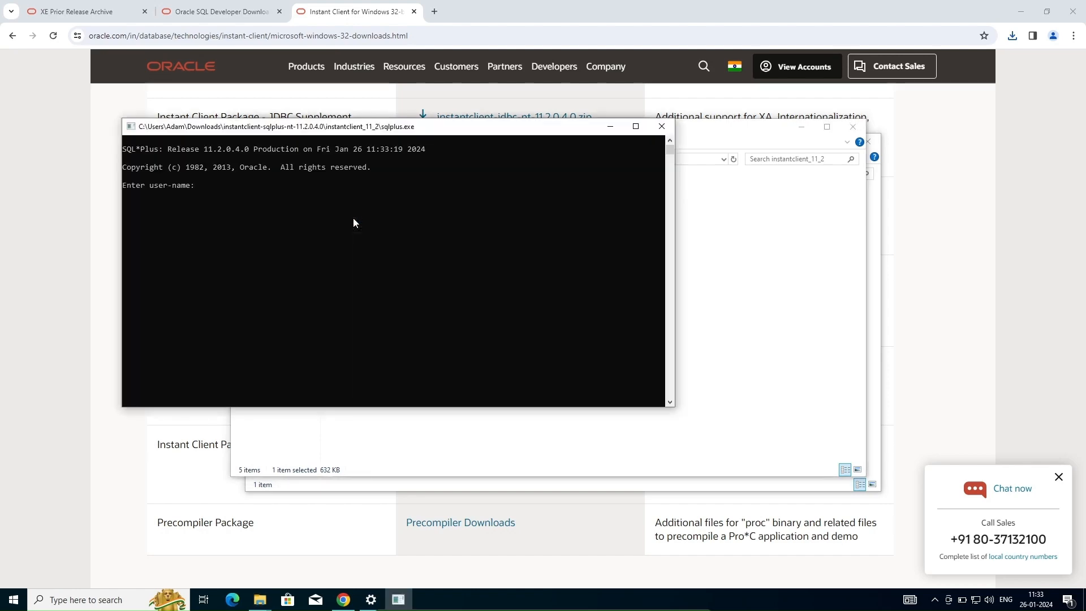
{"action": "mouse_move", "coordinate": [801, 130]}
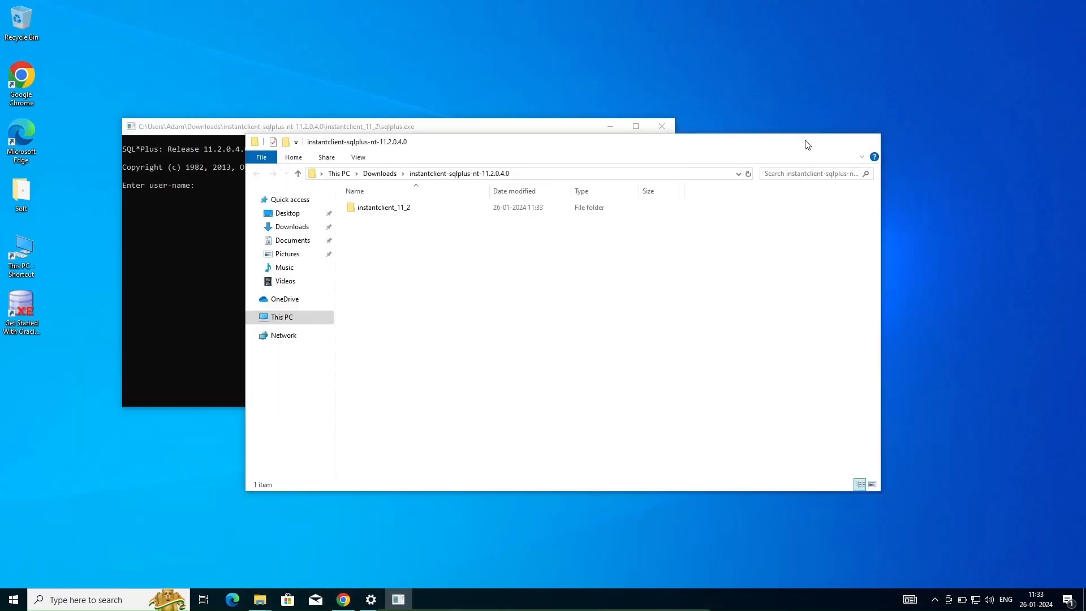
Log in to SQL*Plus with user name 'system' and its password
{"action": "type", "text": "s"}
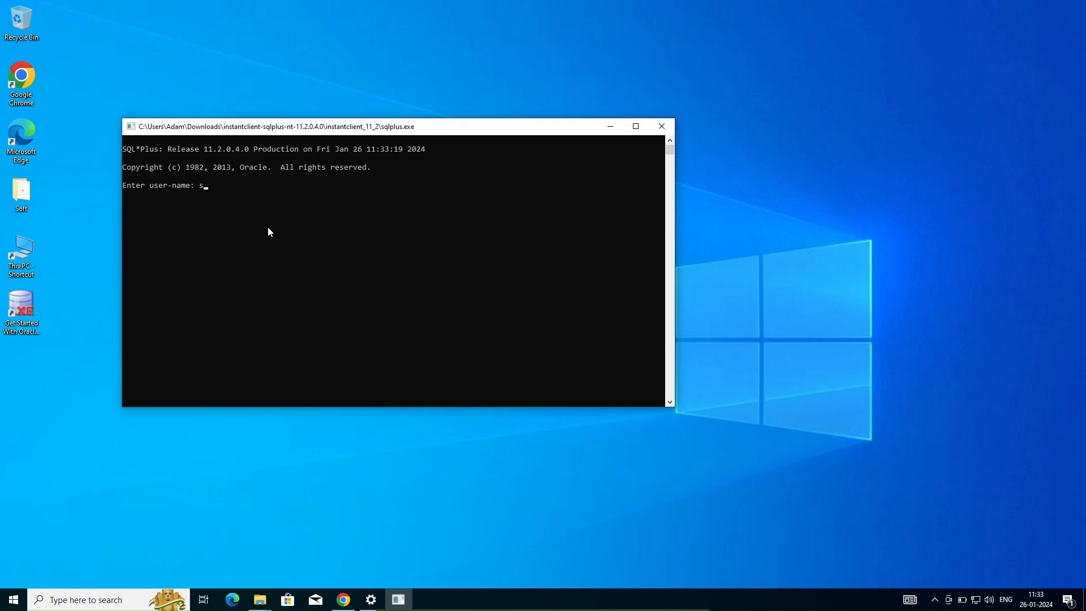
{"action": "type", "text": "ystem"}
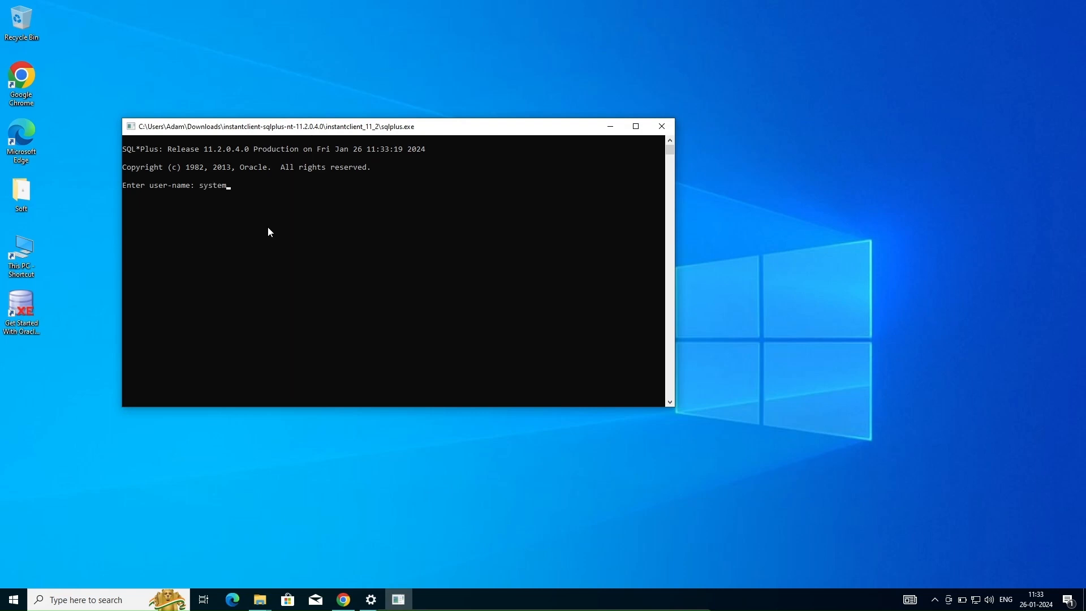
{"action": "key", "text": "Return"}
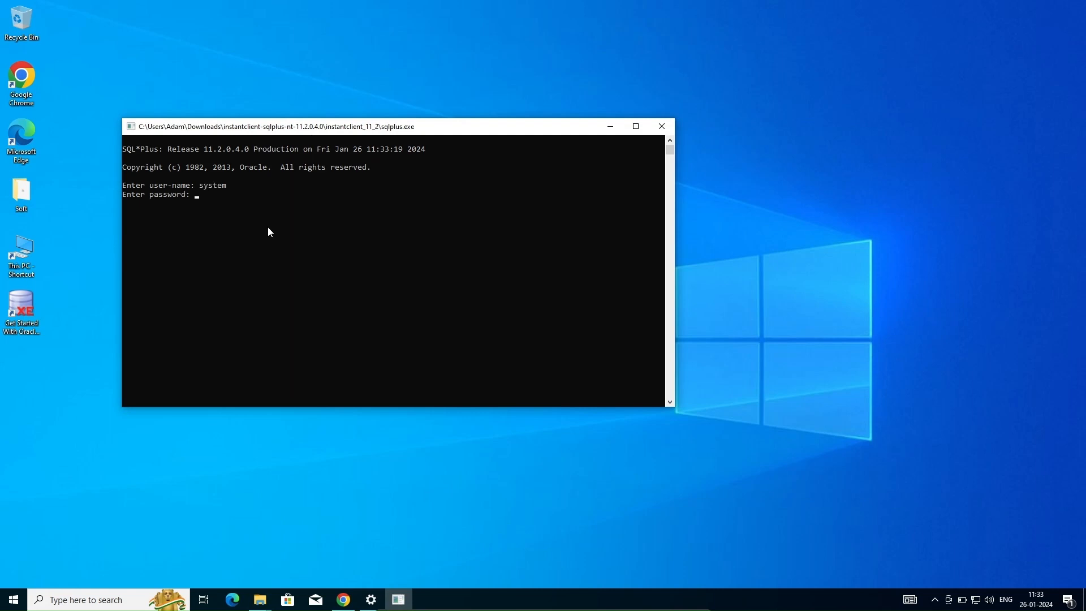
{"action": "key", "text": "Return"}
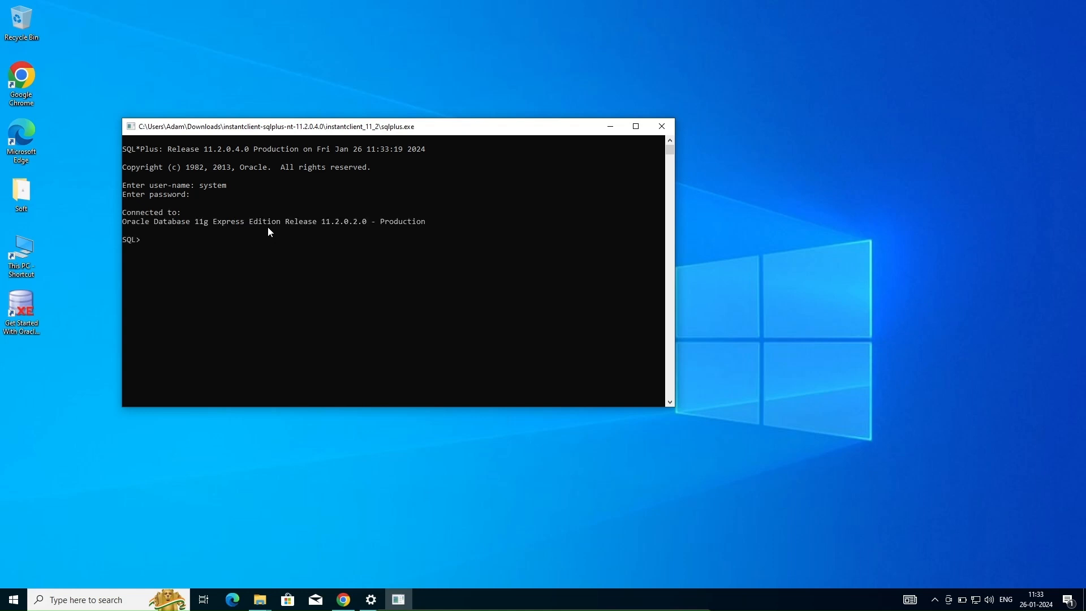
{"action": "mouse_move", "coordinate": [302, 235]}
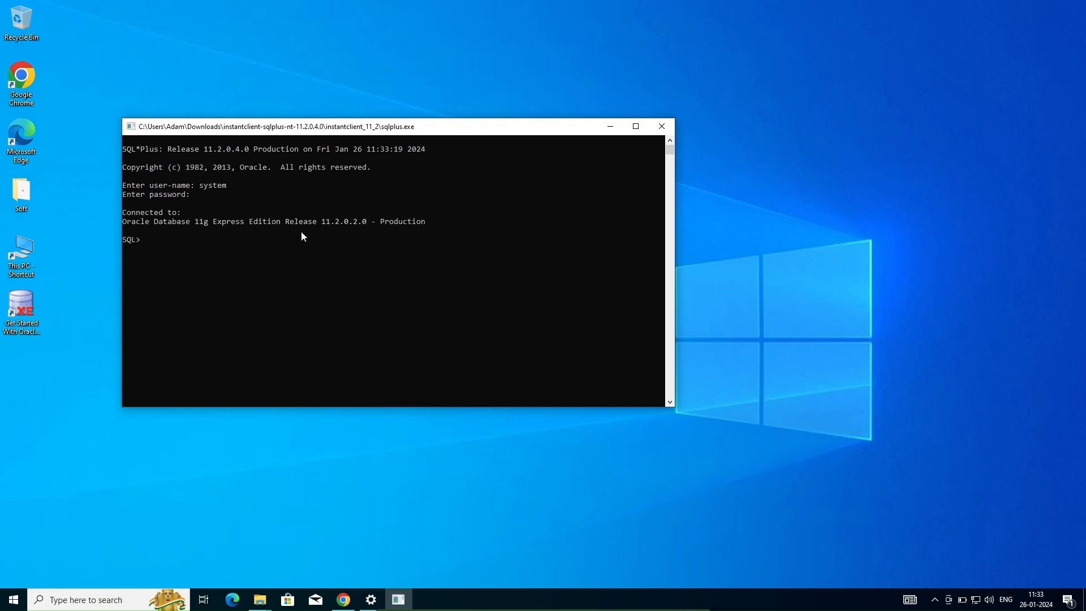
{"action": "mouse_move", "coordinate": [217, 250]}
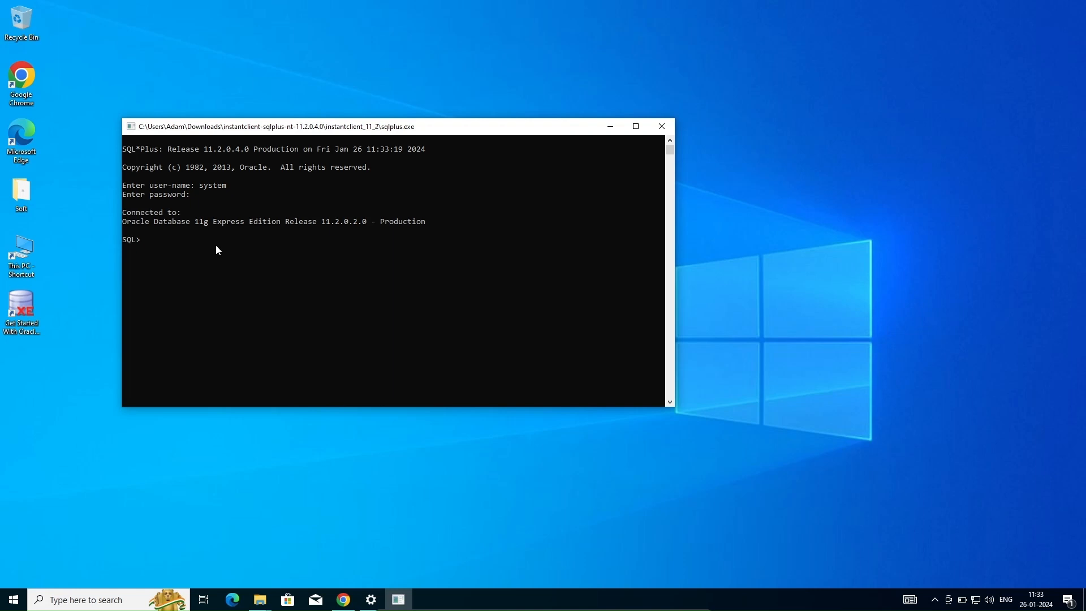
{"action": "type", "text": "alter"}
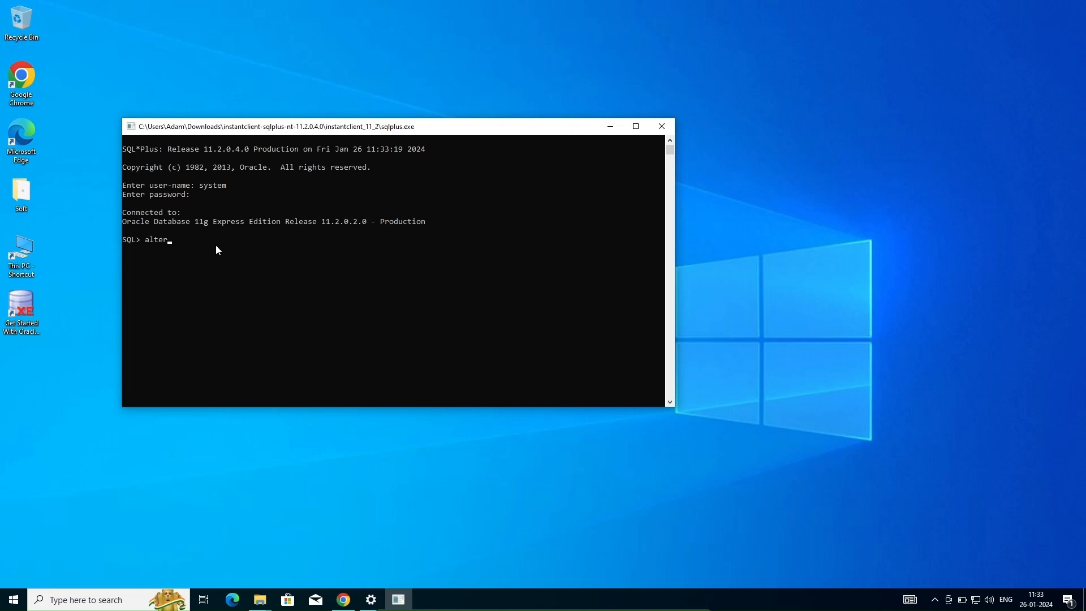
{"action": "type", "text": "use"}
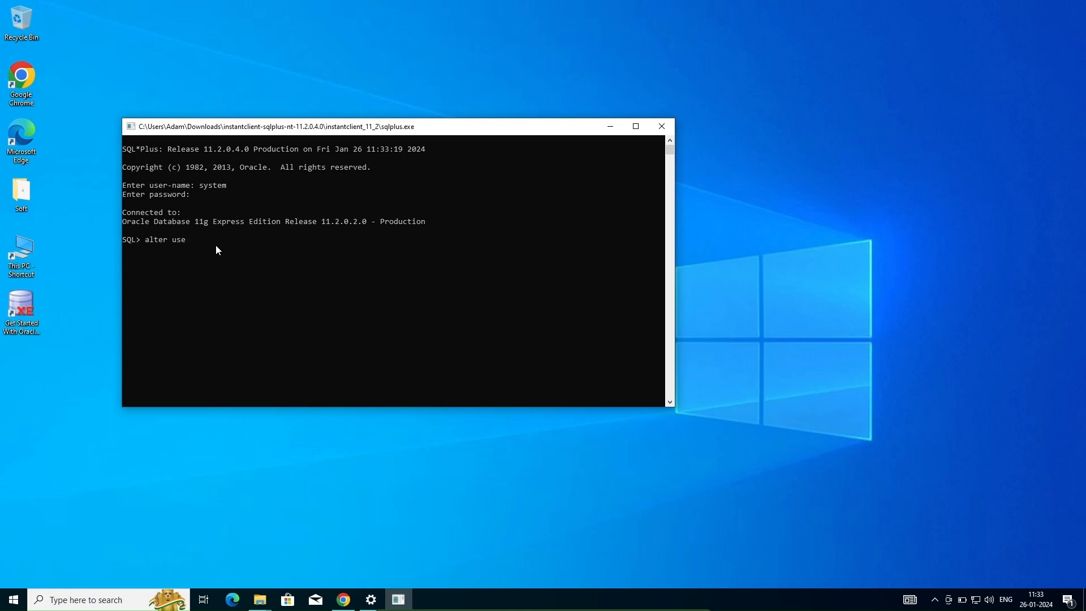
{"action": "type", "text": "r hr"}
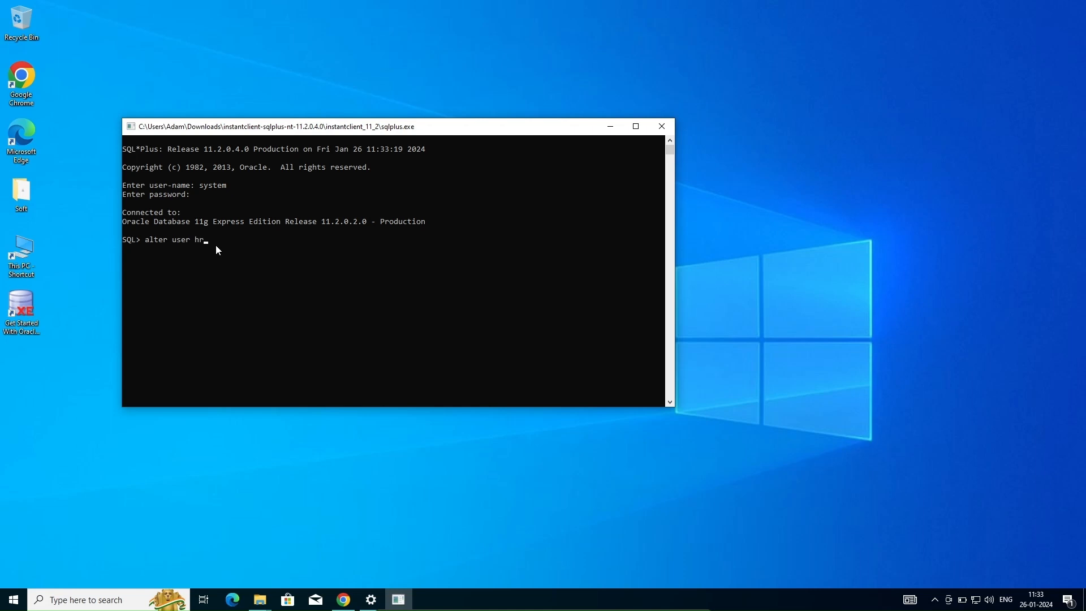
{"action": "type", "text": "ide"}
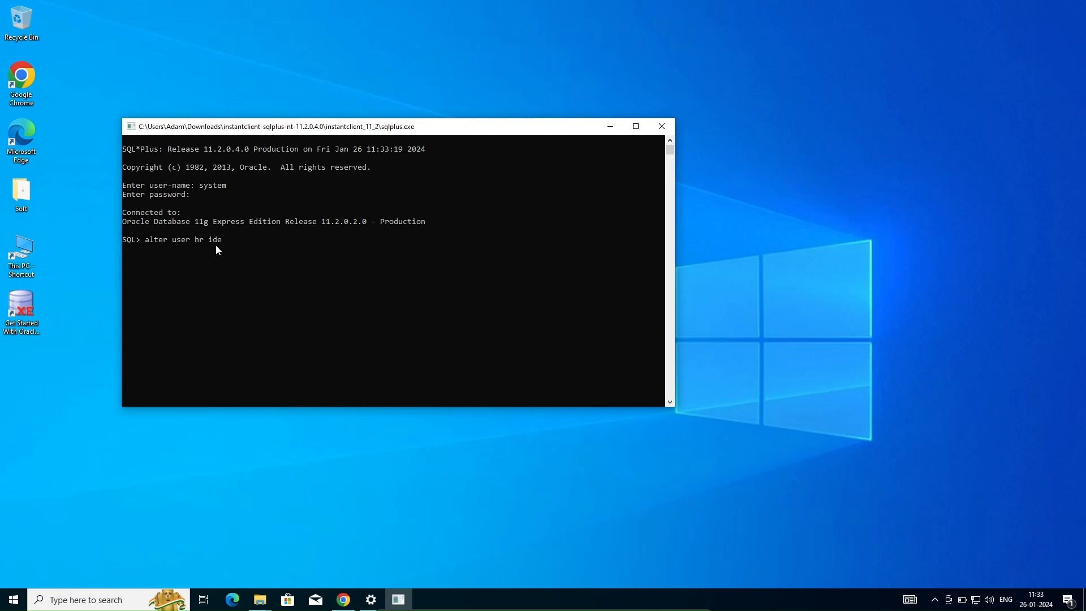
{"action": "type", "text": "ntifie"}
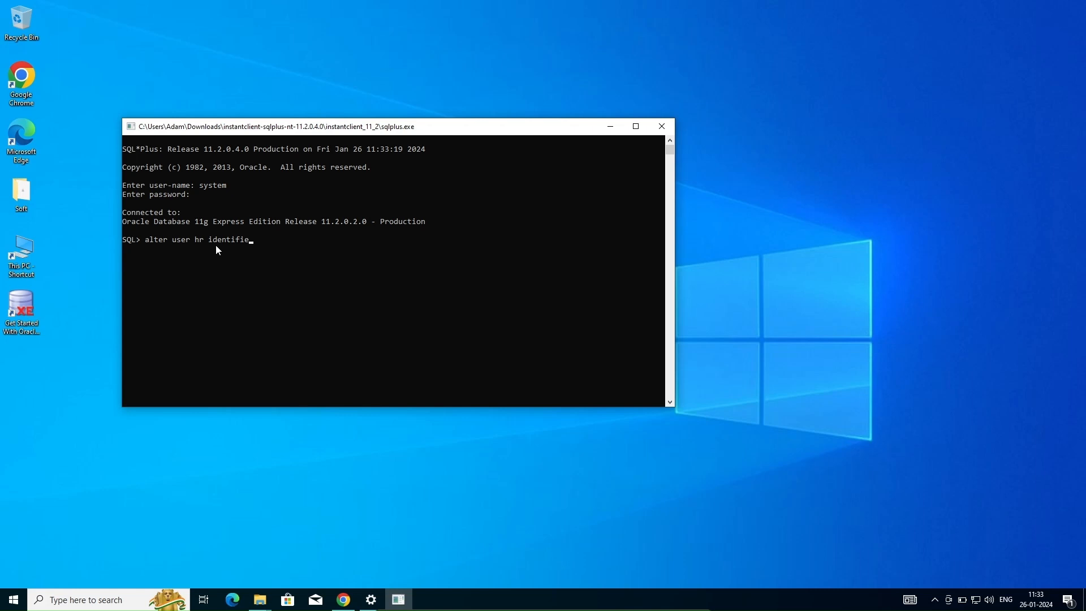
{"action": "type", "text": "d by"}
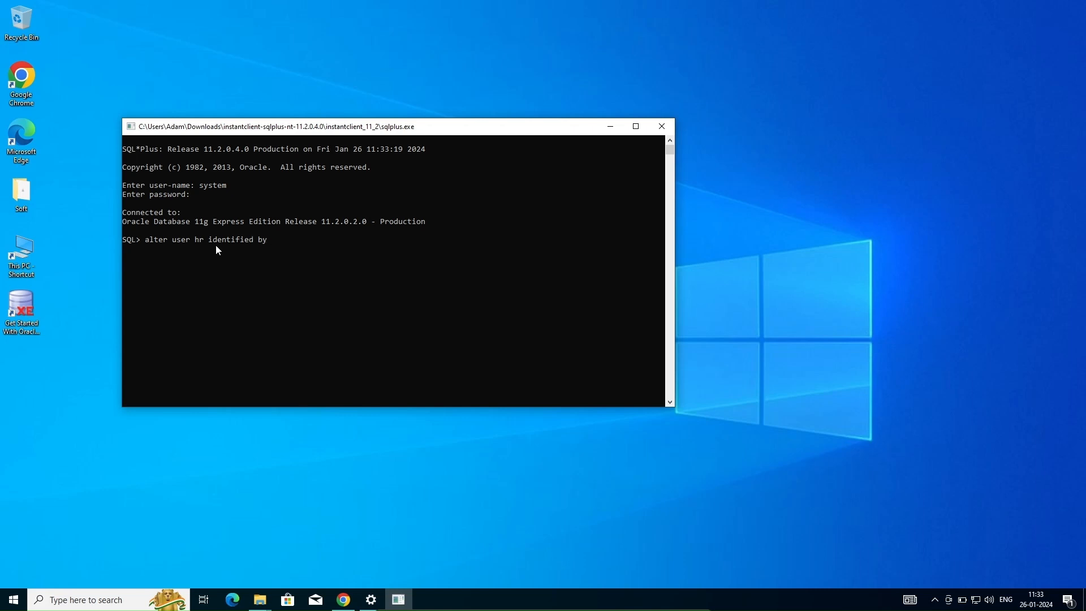
{"action": "type", "text": "hr accou"}
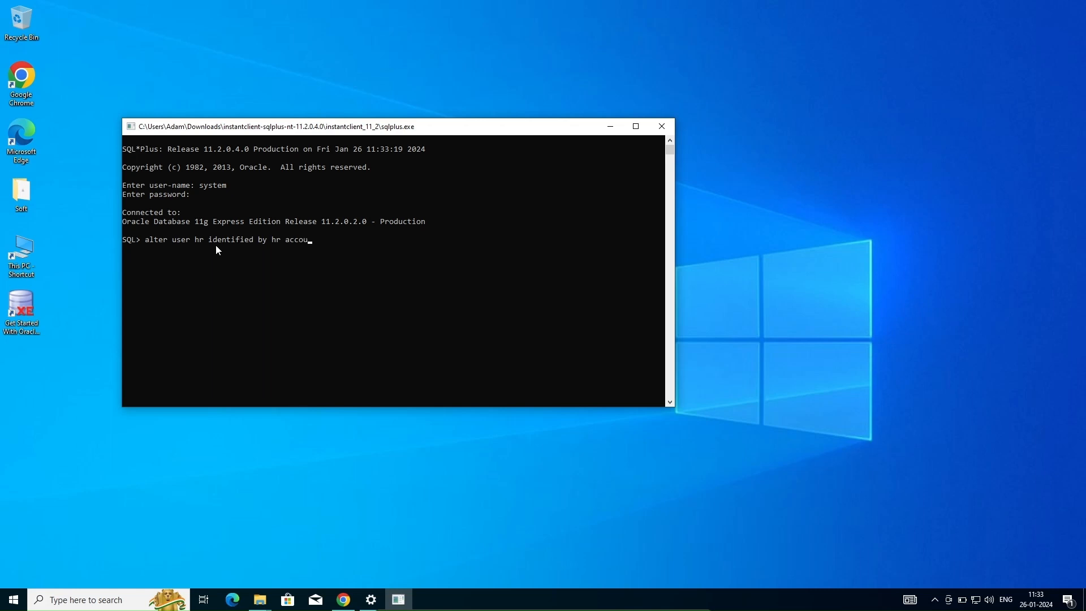
{"action": "type", "text": "nt unl"}
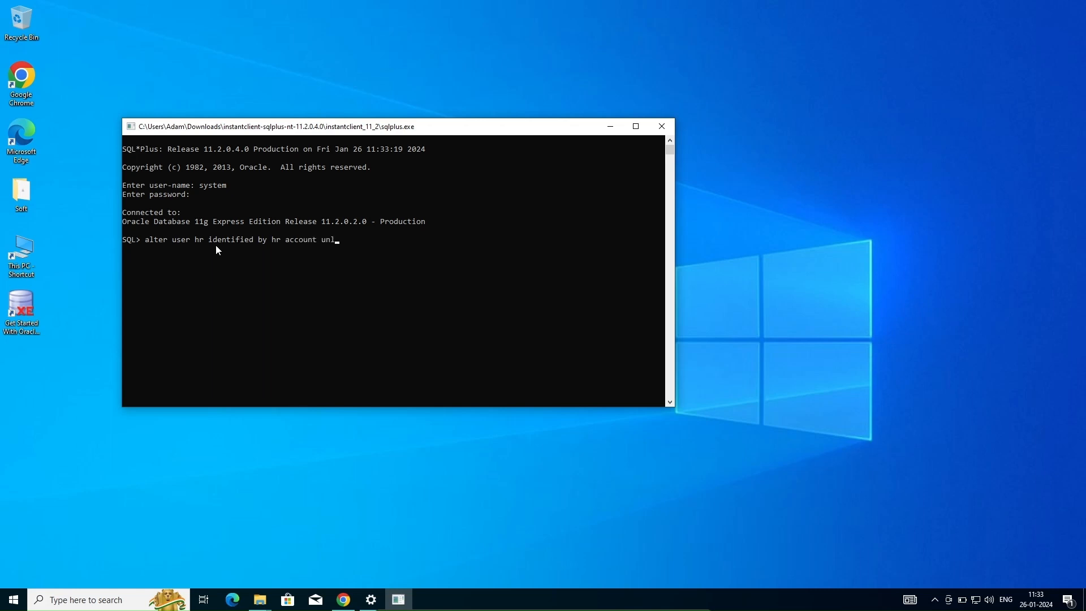
{"action": "type", "text": "ock;"}
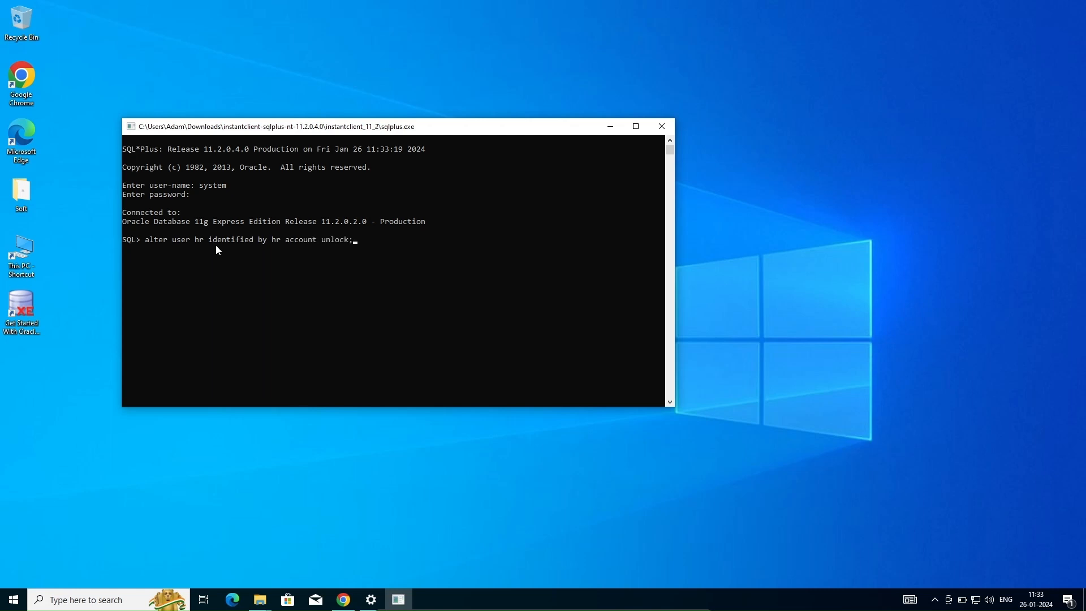
{"action": "key", "text": "Return"}
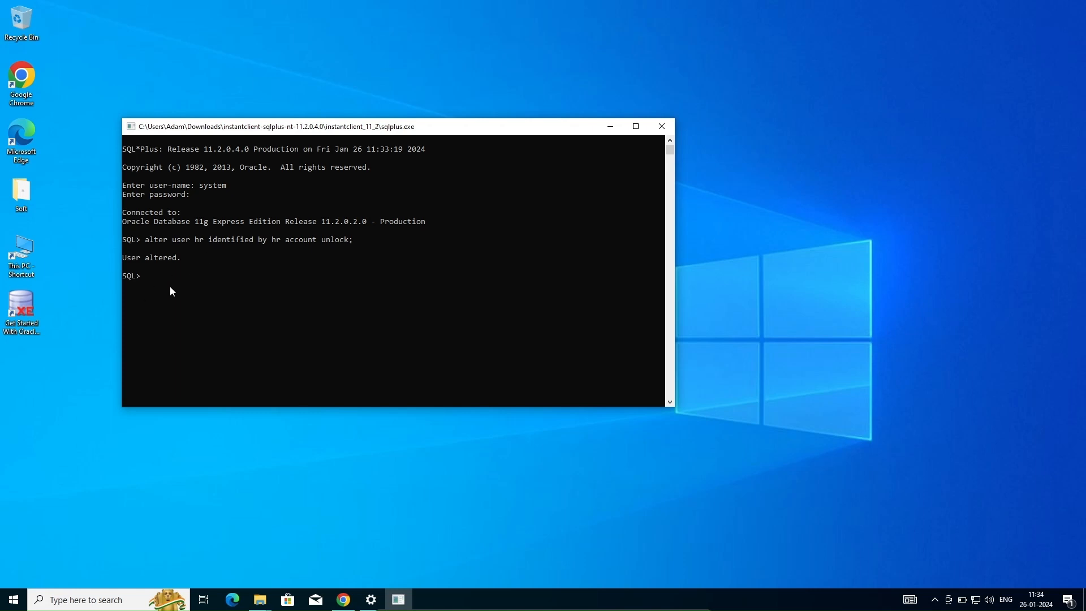
{"action": "mouse_move", "coordinate": [157, 285]}
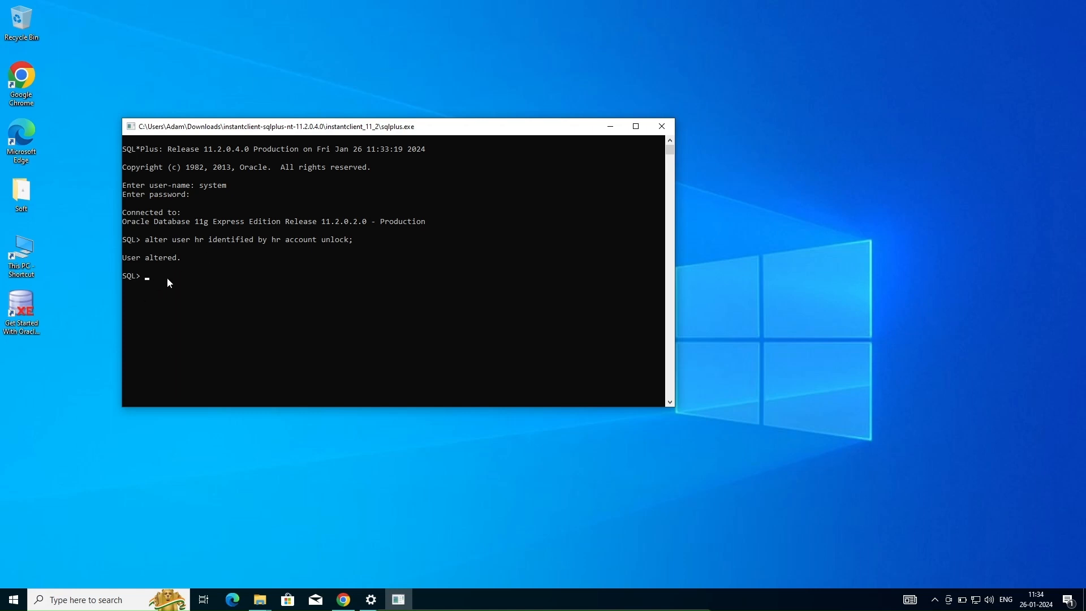
{"action": "mouse_move", "coordinate": [350, 223]}
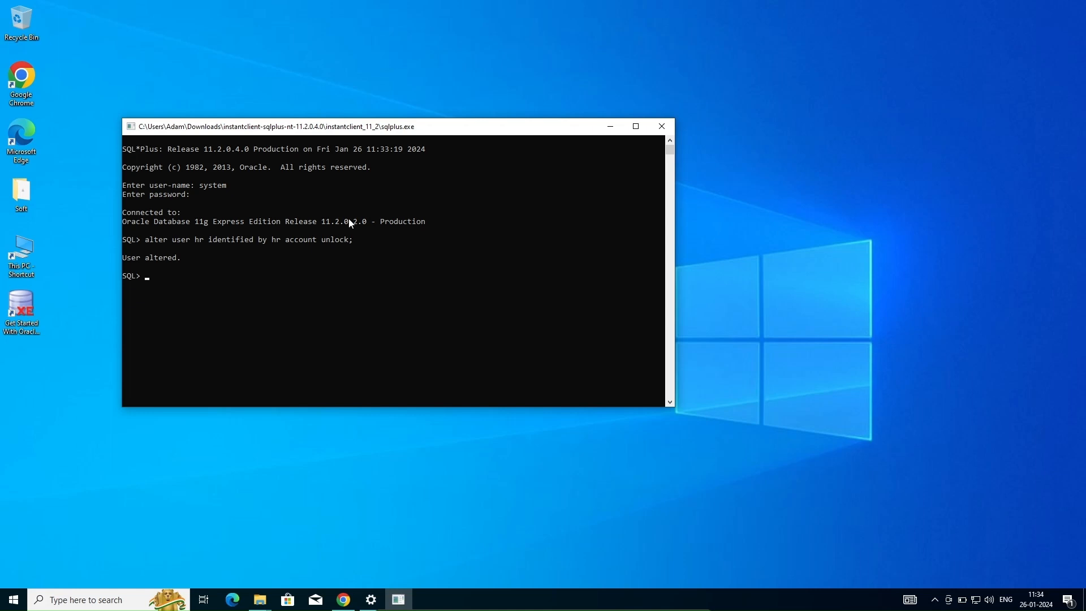
{"action": "mouse_move", "coordinate": [84, 599]}
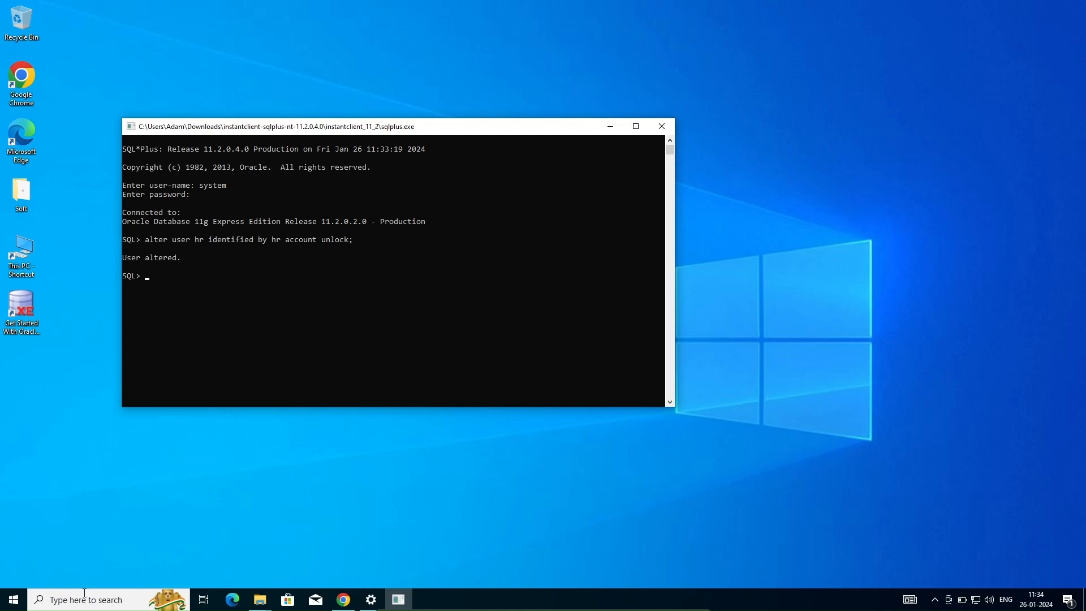
Bring File Explorer forward and open the instantclient_11_2 folder
{"action": "left_click", "coordinate": [260, 600]}
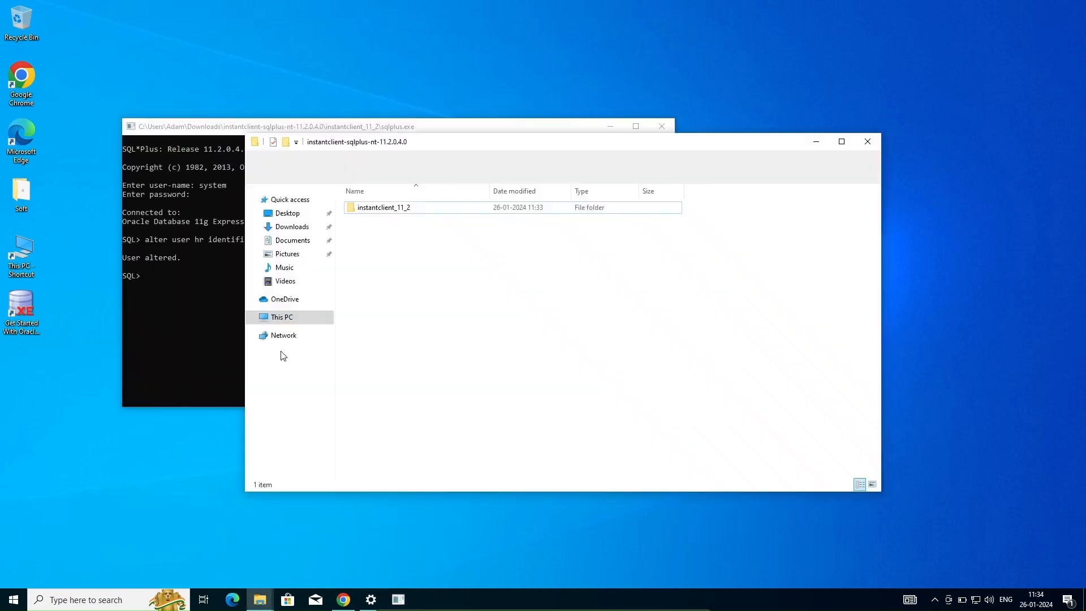
{"action": "left_click", "coordinate": [383, 208]}
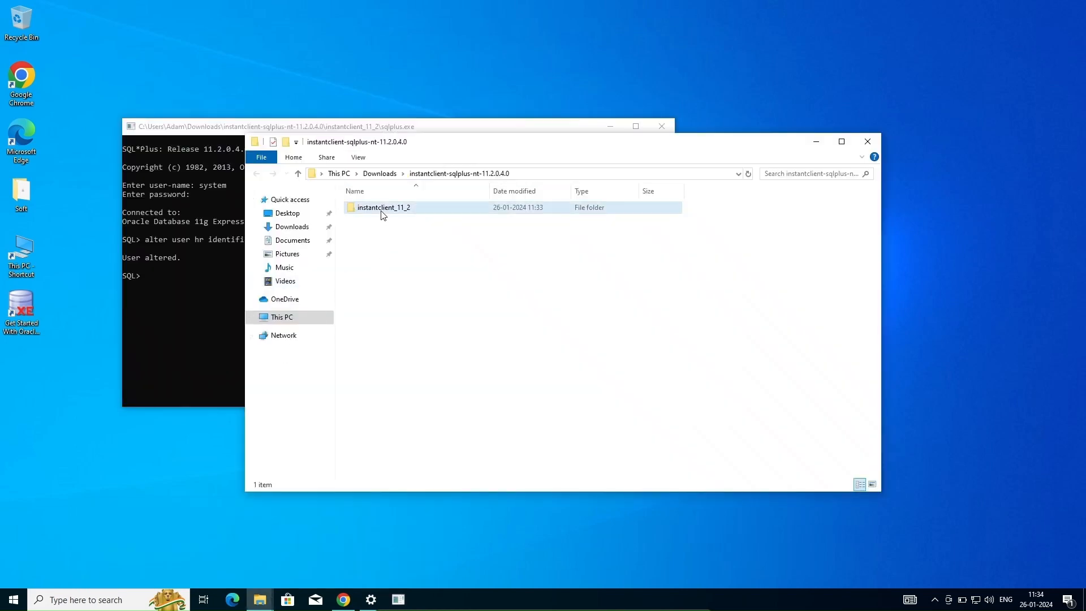
{"action": "double_click", "coordinate": [383, 207]}
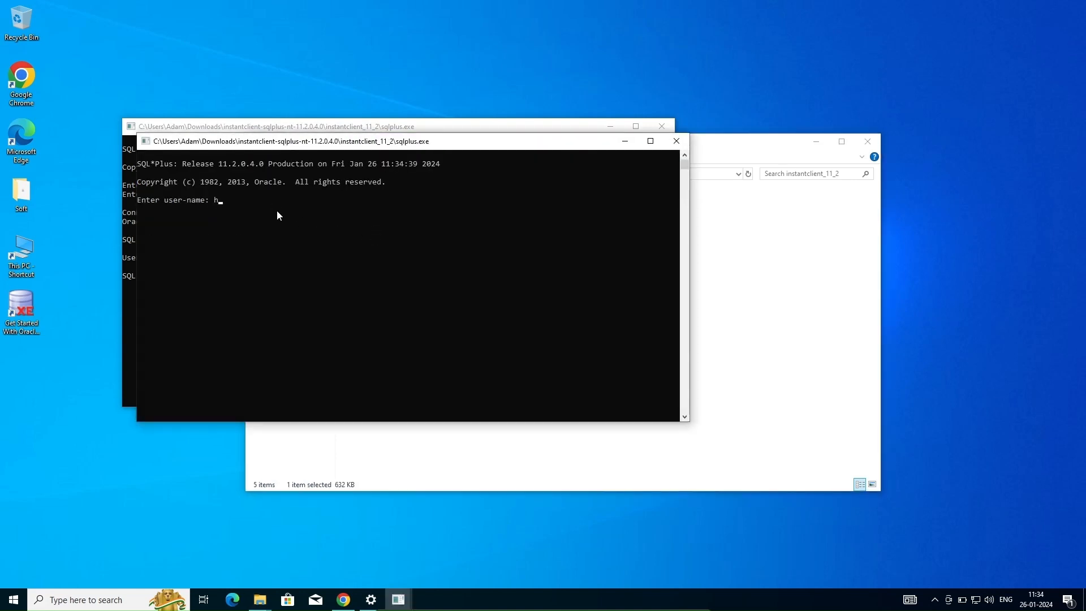
Log in as hr, run 'select * from employees', and scroll the results
{"action": "type", "text": "r"}
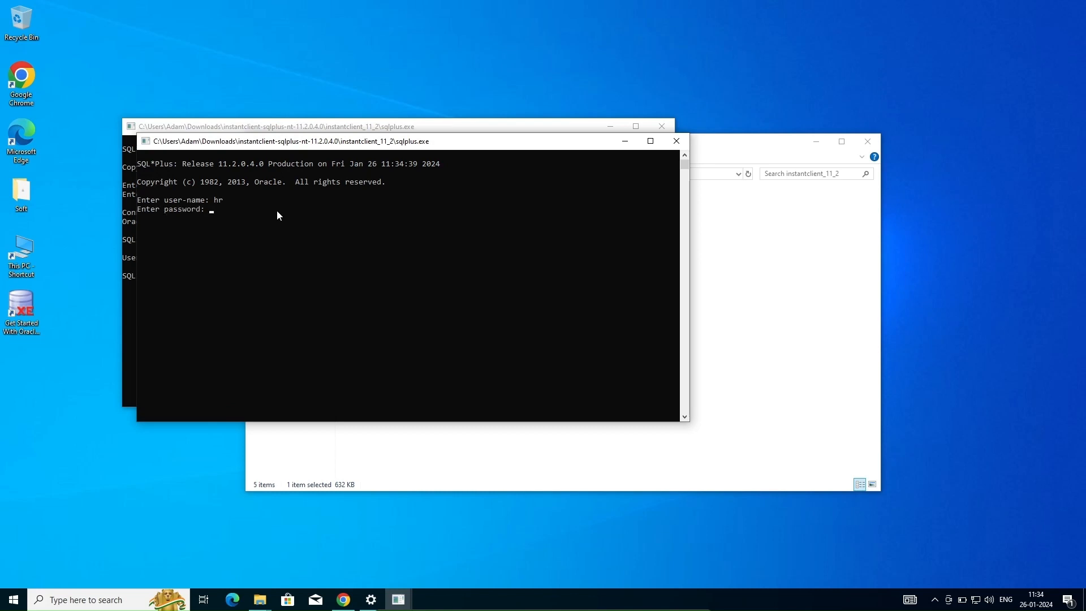
{"action": "key", "text": "Return"}
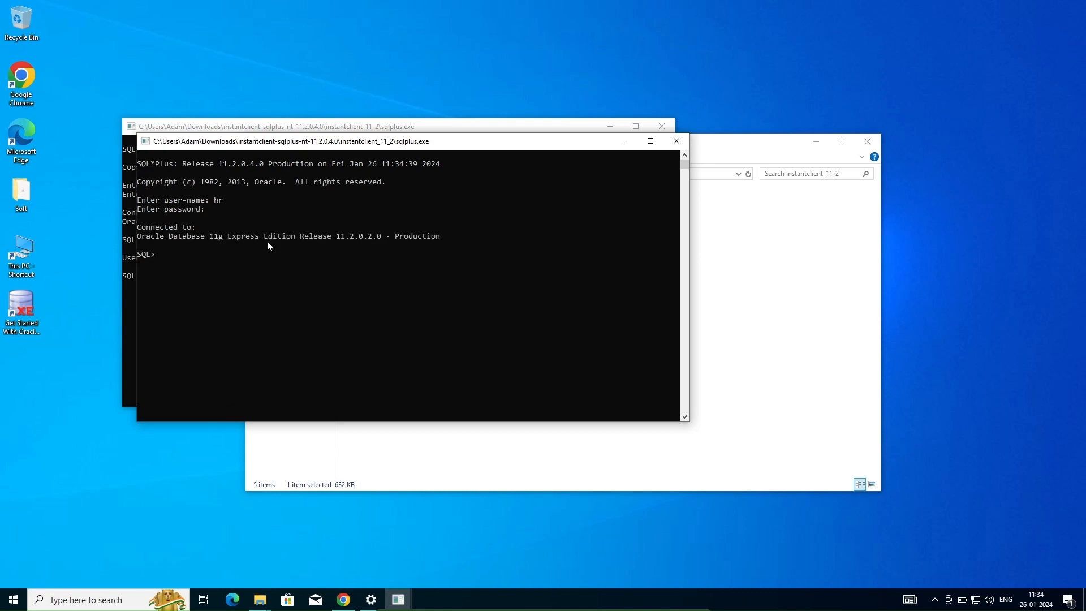
{"action": "type", "text": "sel"}
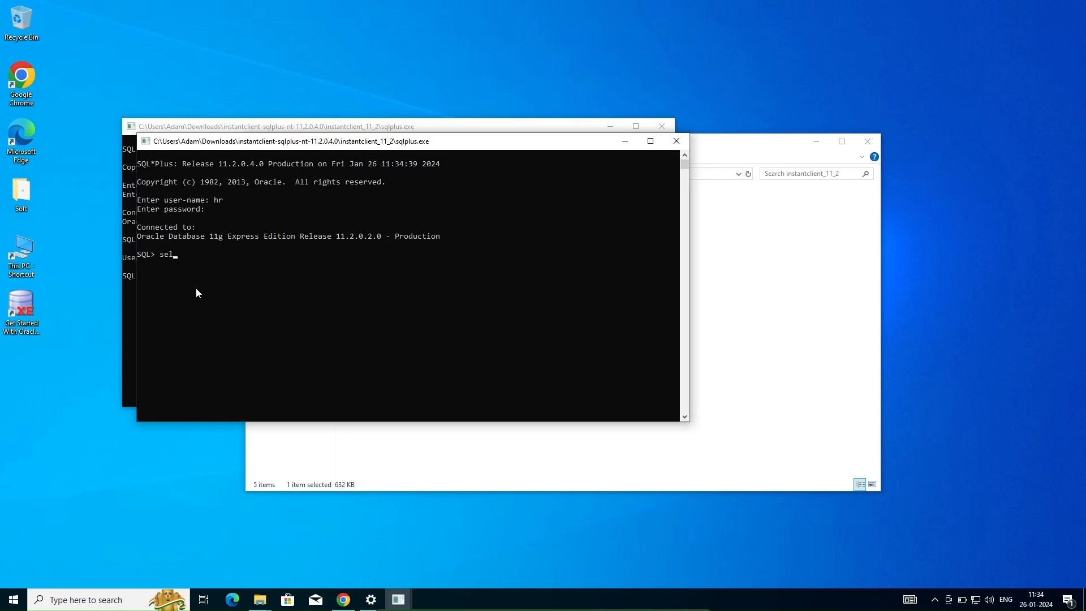
{"action": "type", "text": "ect *"}
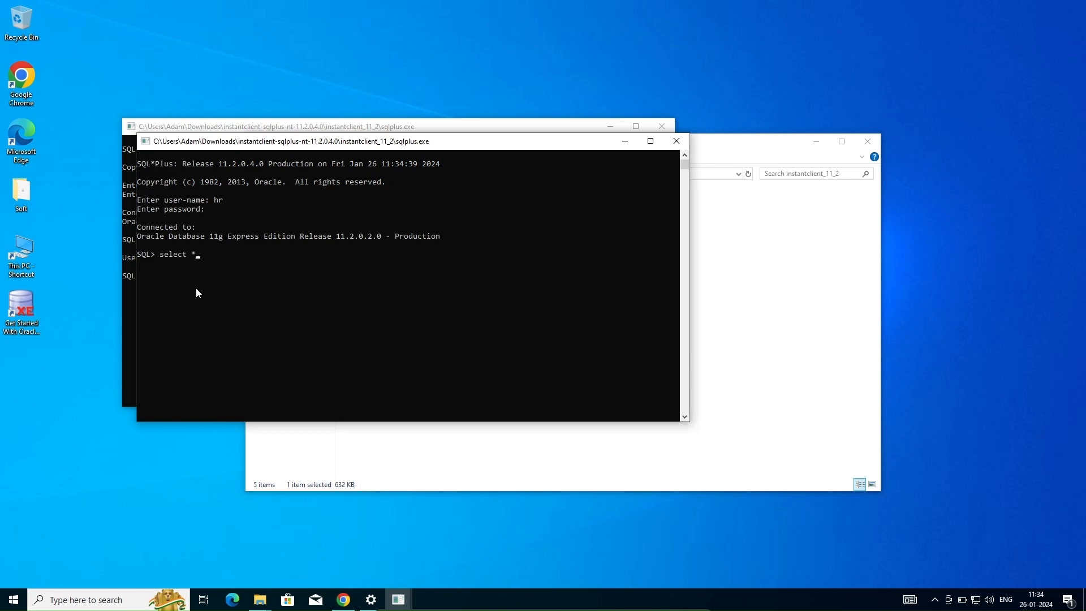
{"action": "type", "text": "from"}
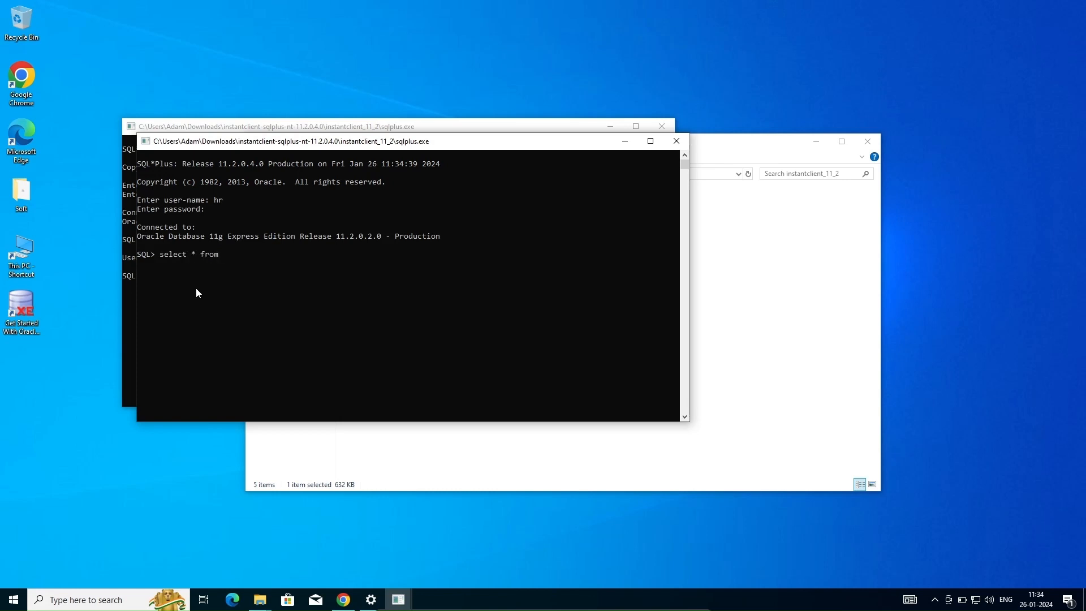
{"action": "type", "text": "e"}
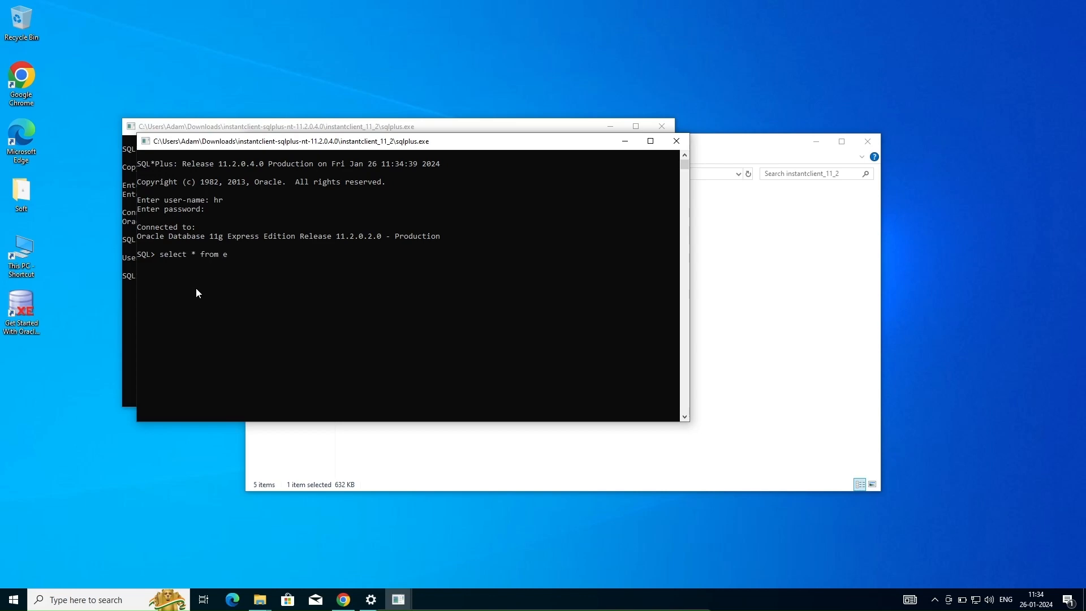
{"action": "type", "text": "mployees"}
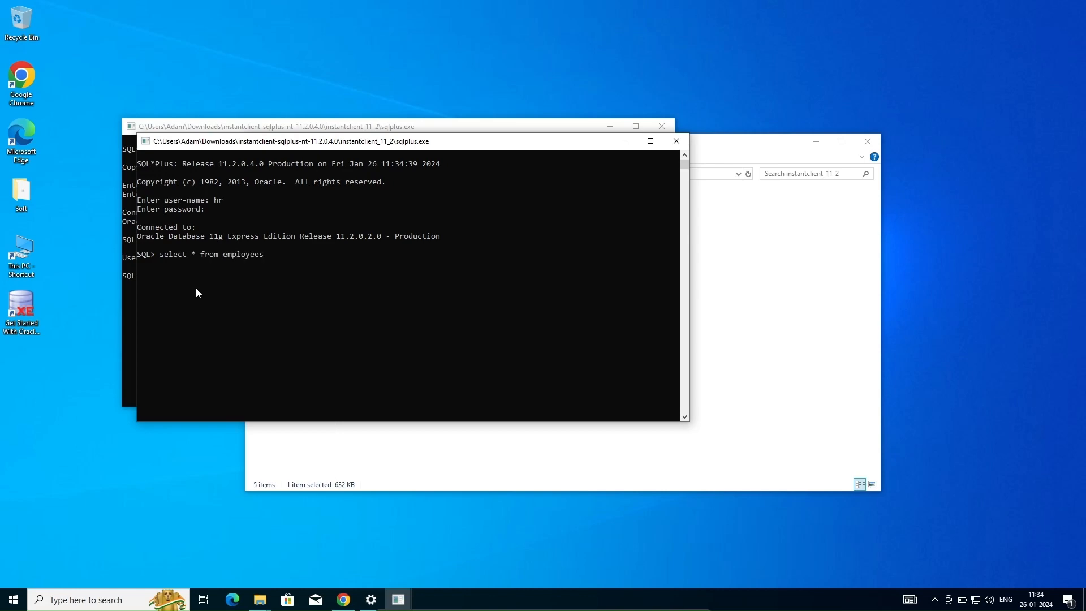
{"action": "key", "text": "Return"}
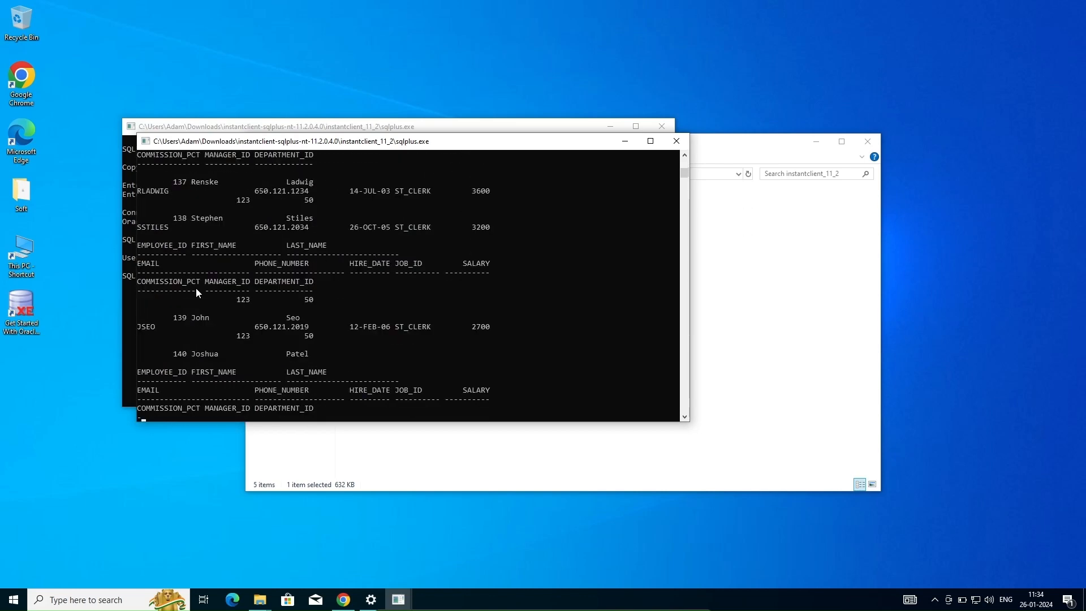
{"action": "scroll", "scroll_direction": "down", "scroll_amount": 3}
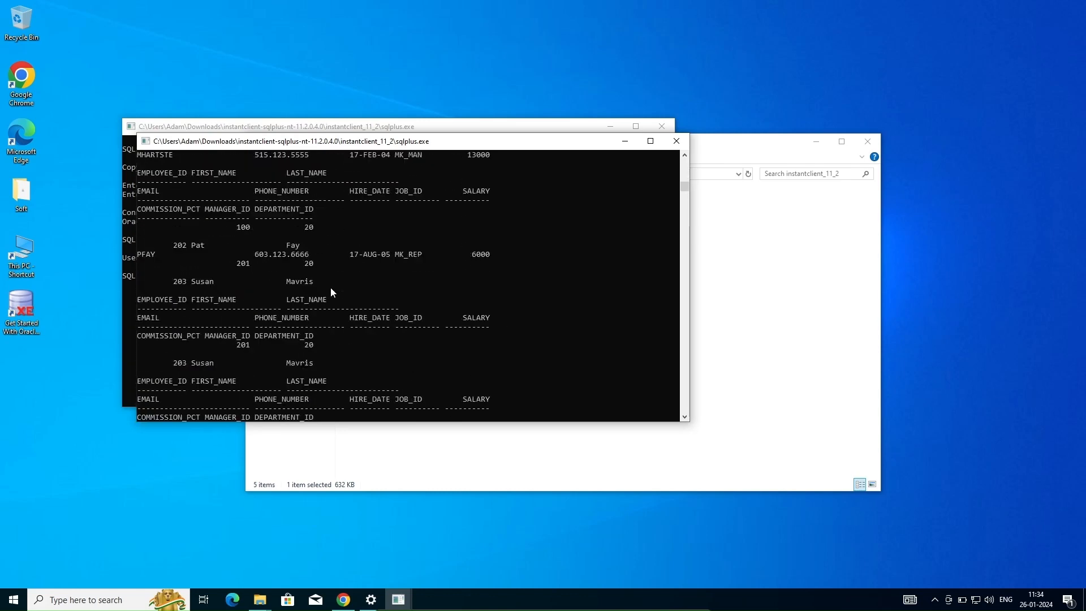